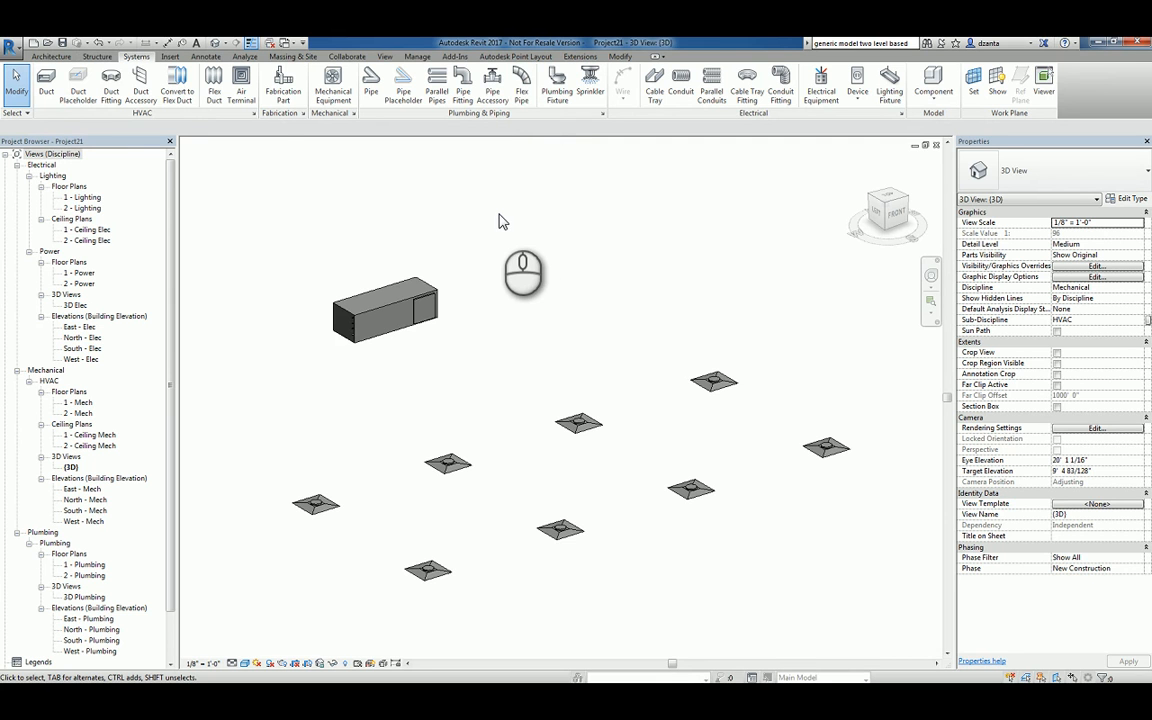
{"action": "mouse_move", "coordinate": [472, 460]}
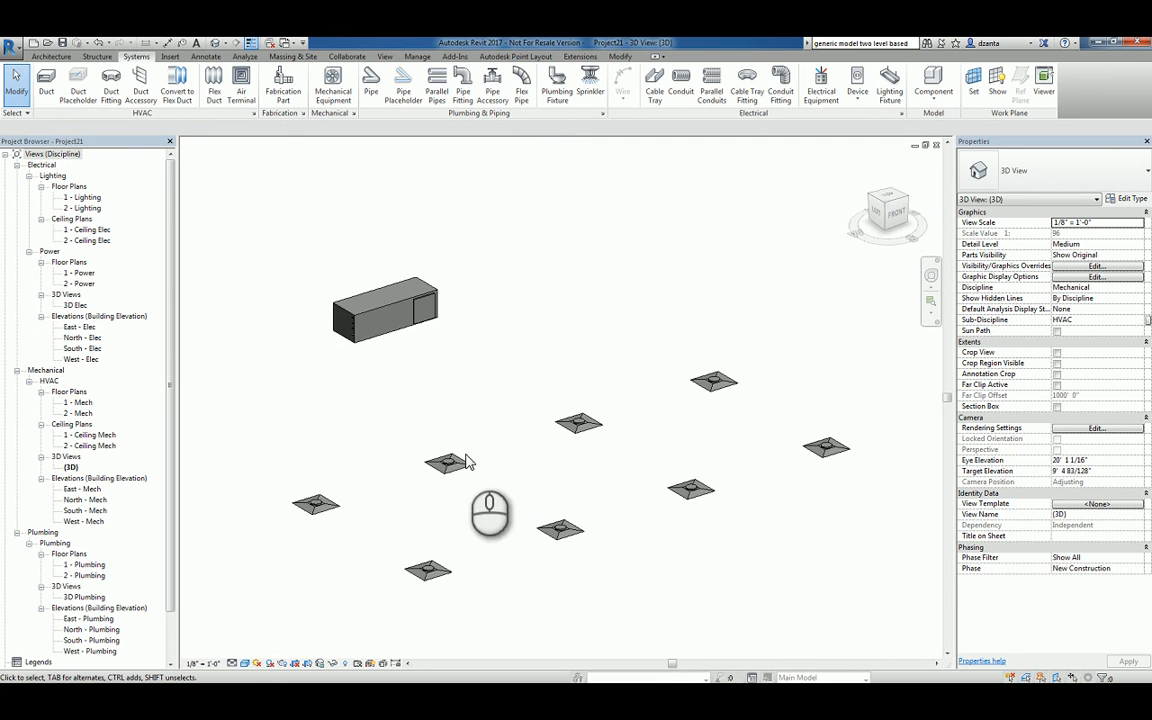
Start a supply air duct system named Mechanical Supply Air 1 from one ceiling air terminal
{"action": "left_click", "coordinate": [384, 304]}
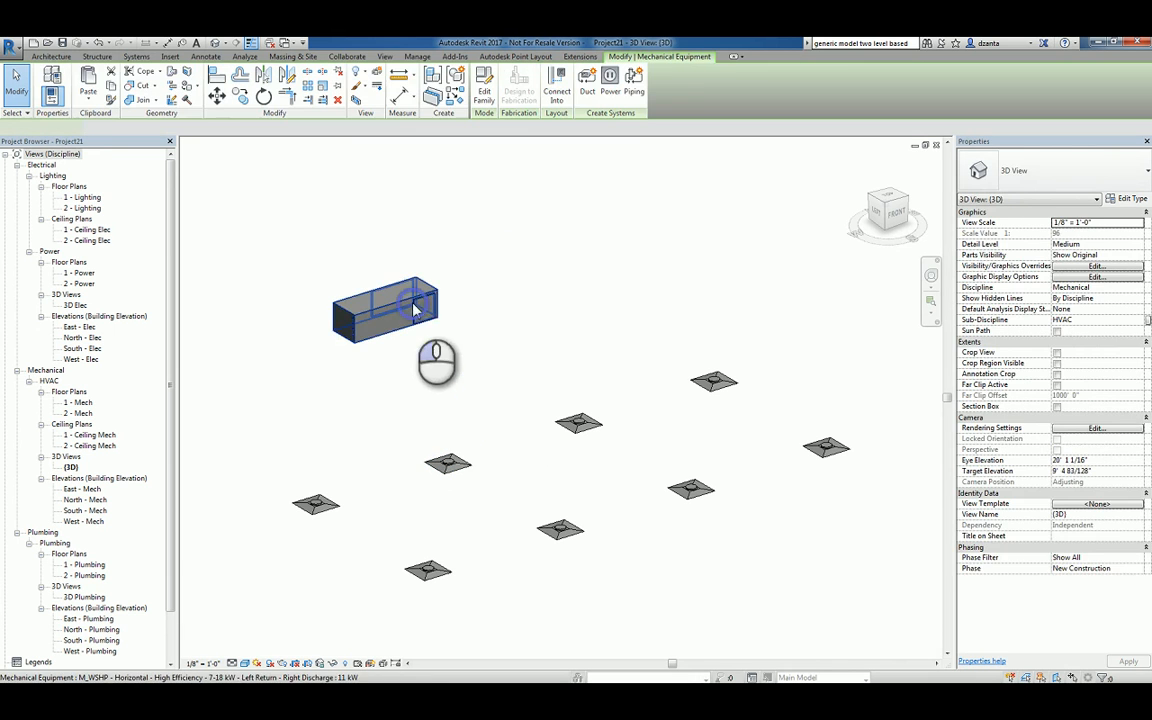
{"action": "left_click", "coordinate": [132, 56]}
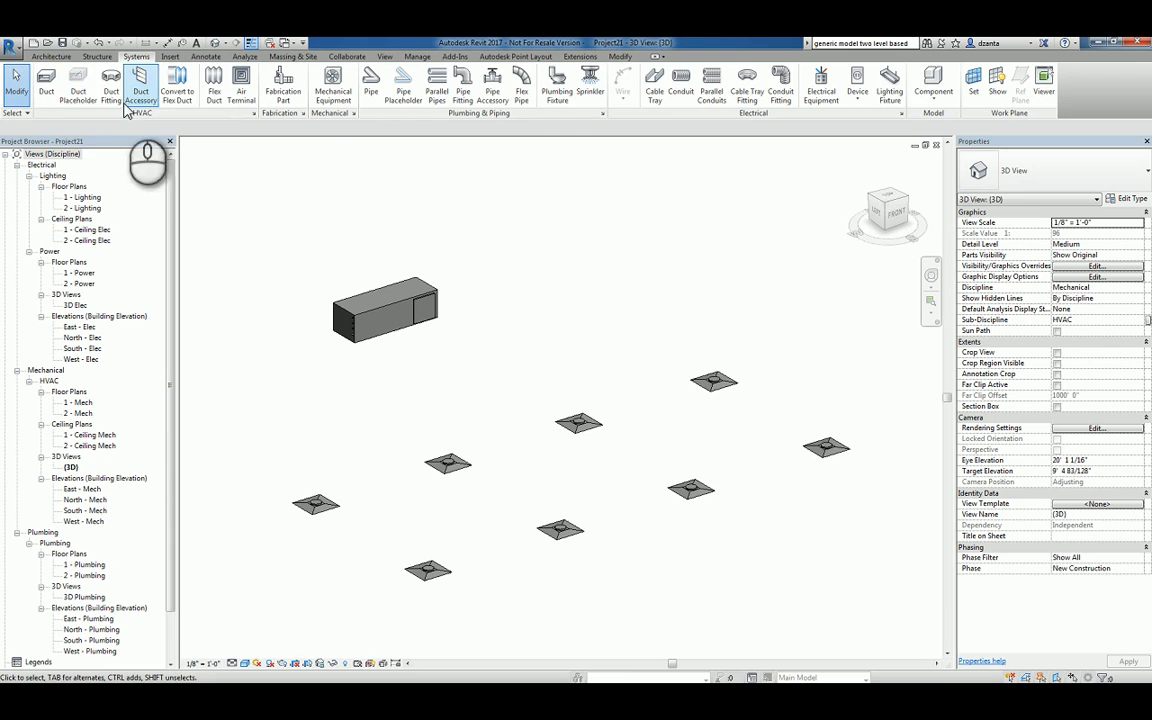
{"action": "mouse_move", "coordinate": [88, 88]}
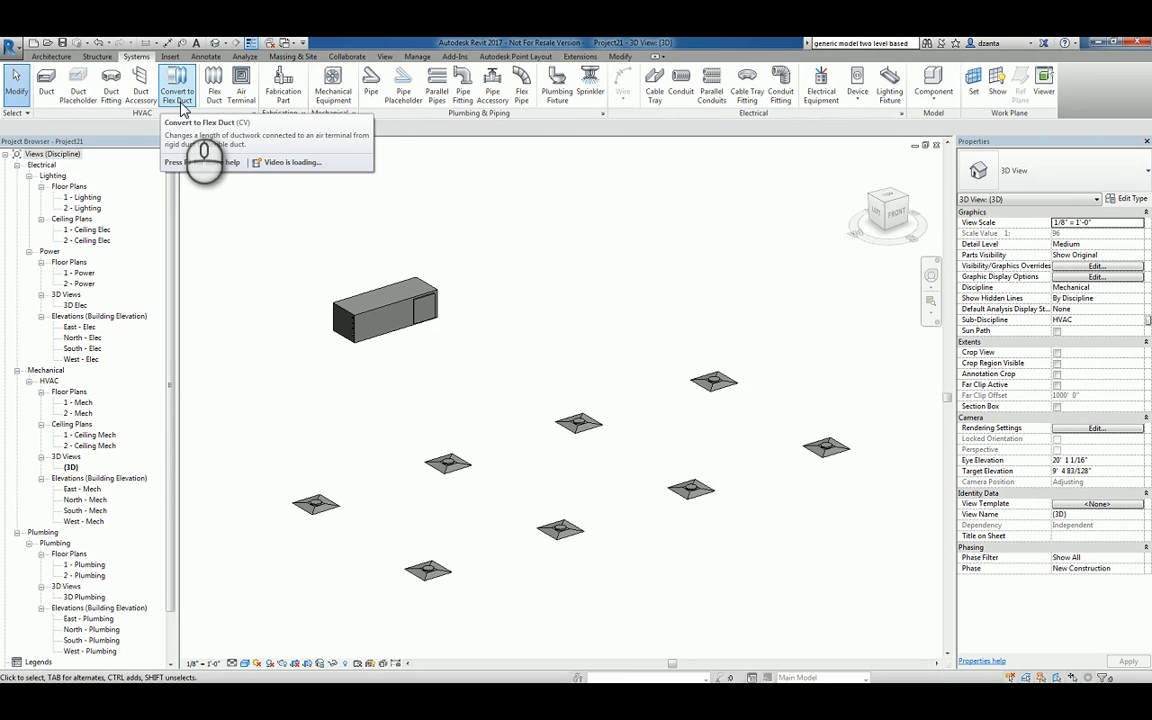
{"action": "mouse_move", "coordinate": [316, 186]}
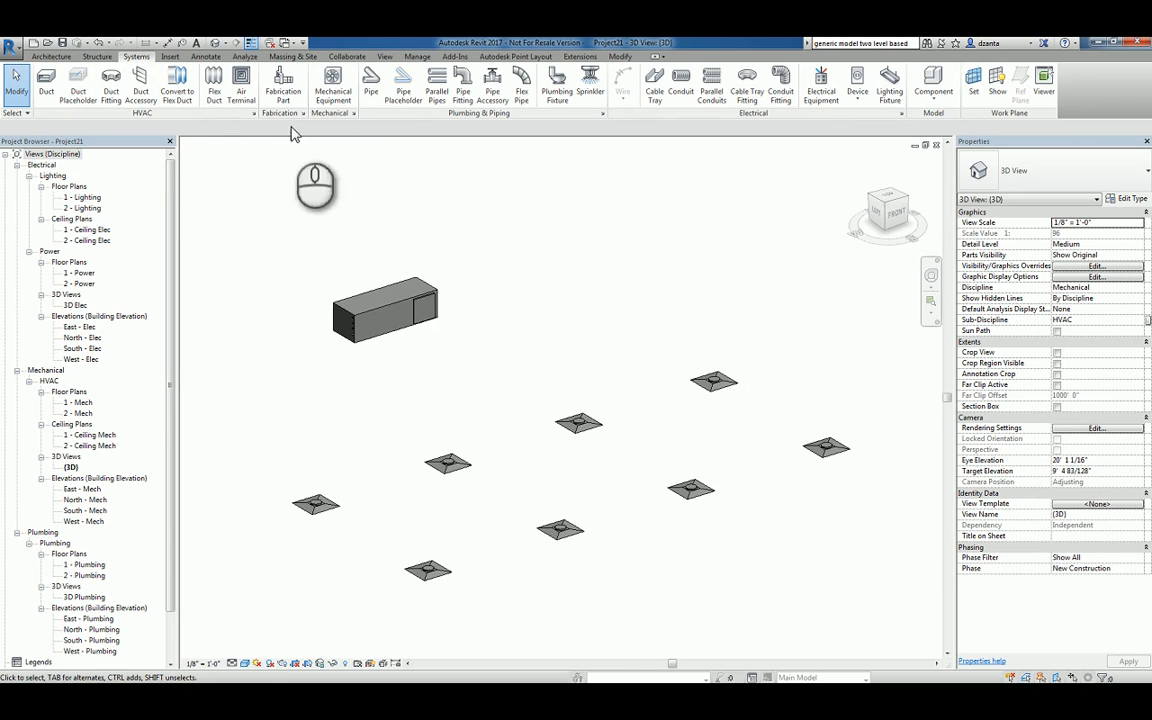
{"action": "mouse_move", "coordinate": [400, 452]}
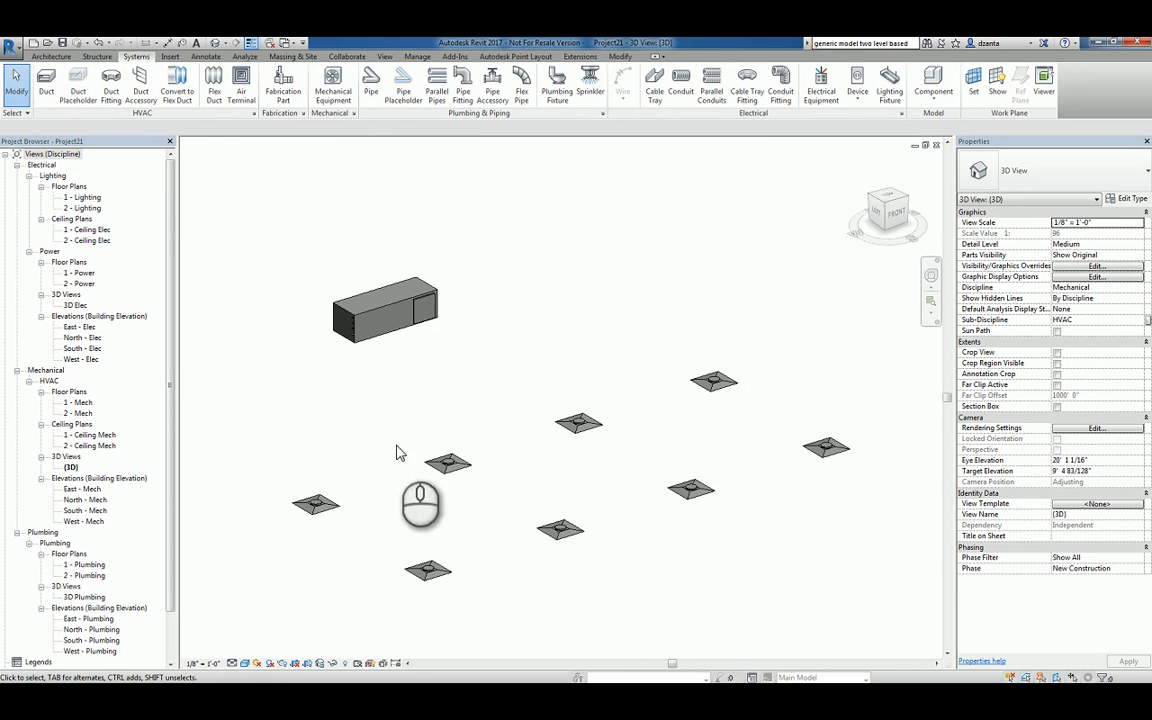
{"action": "left_click", "coordinate": [316, 504]}
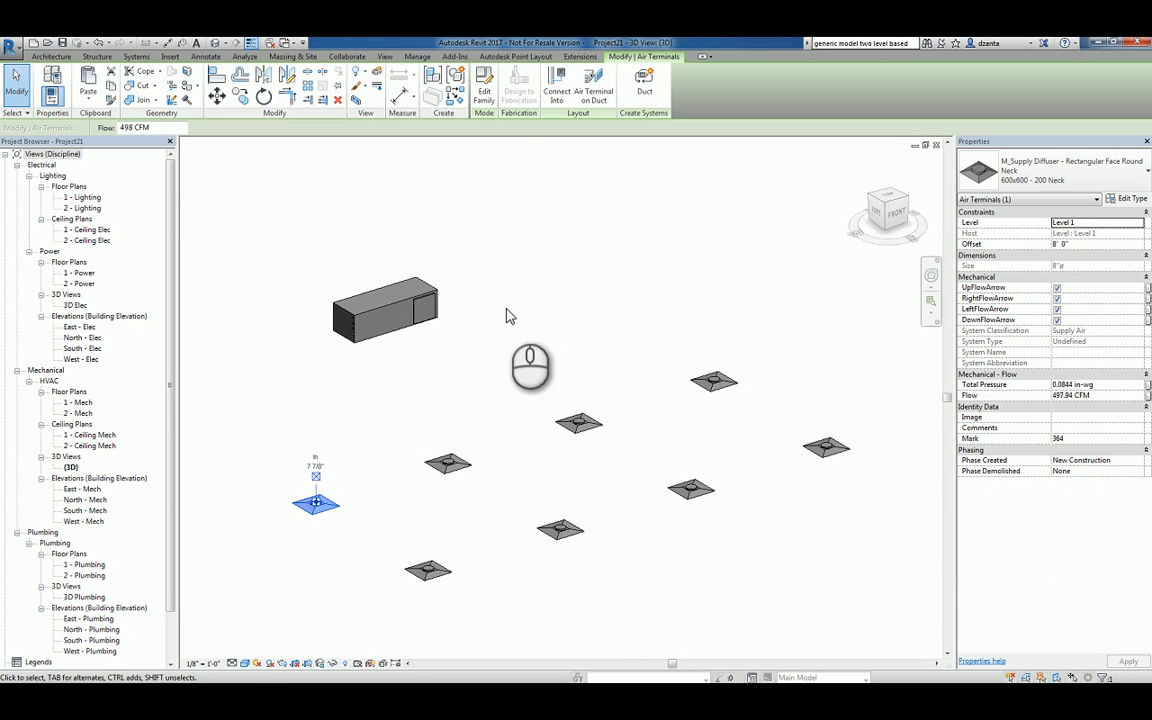
{"action": "mouse_move", "coordinate": [636, 84]}
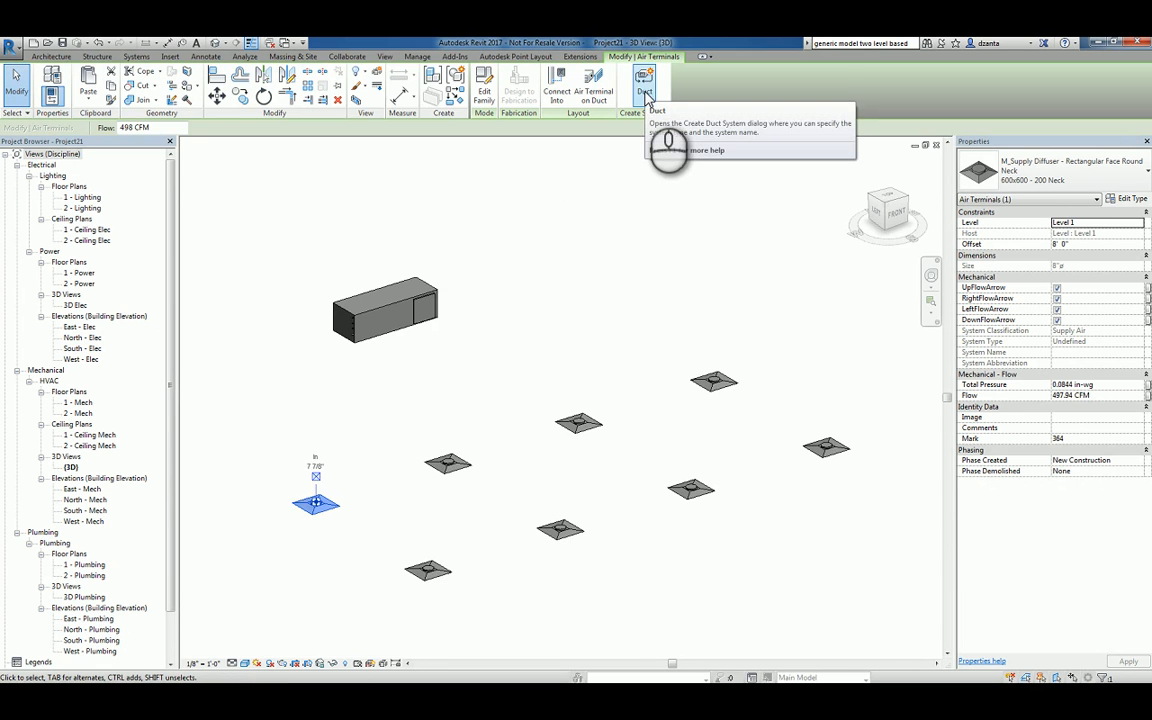
{"action": "left_click", "coordinate": [640, 88]}
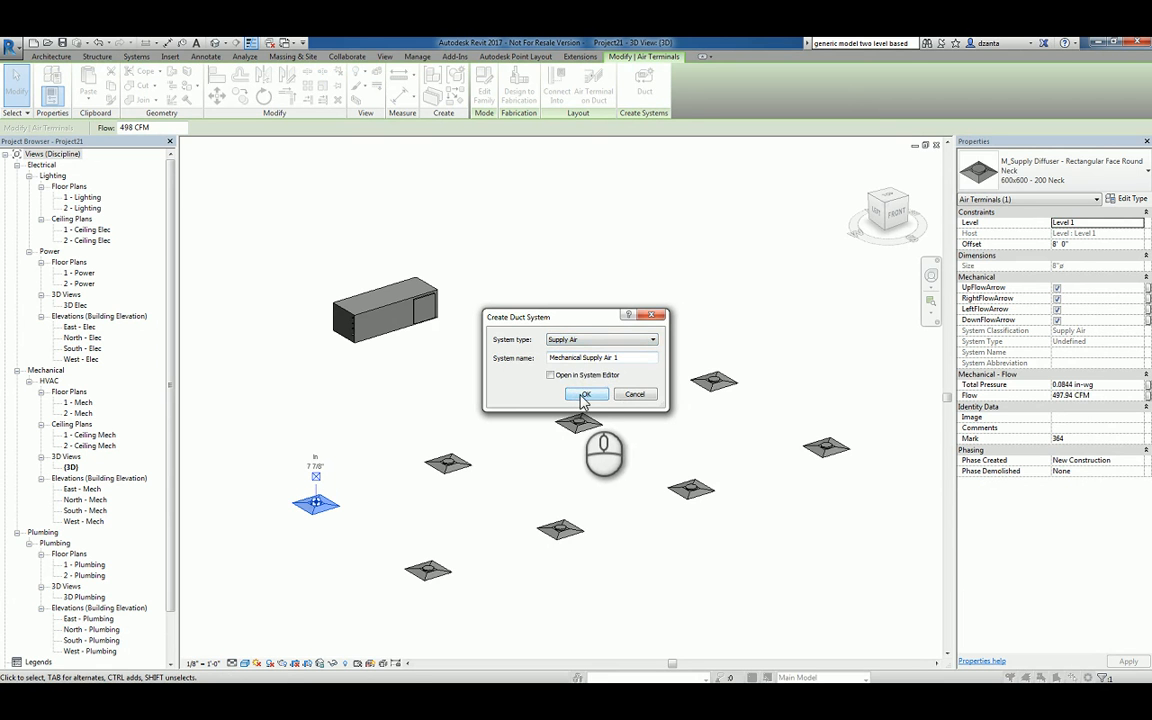
{"action": "left_click", "coordinate": [586, 394]}
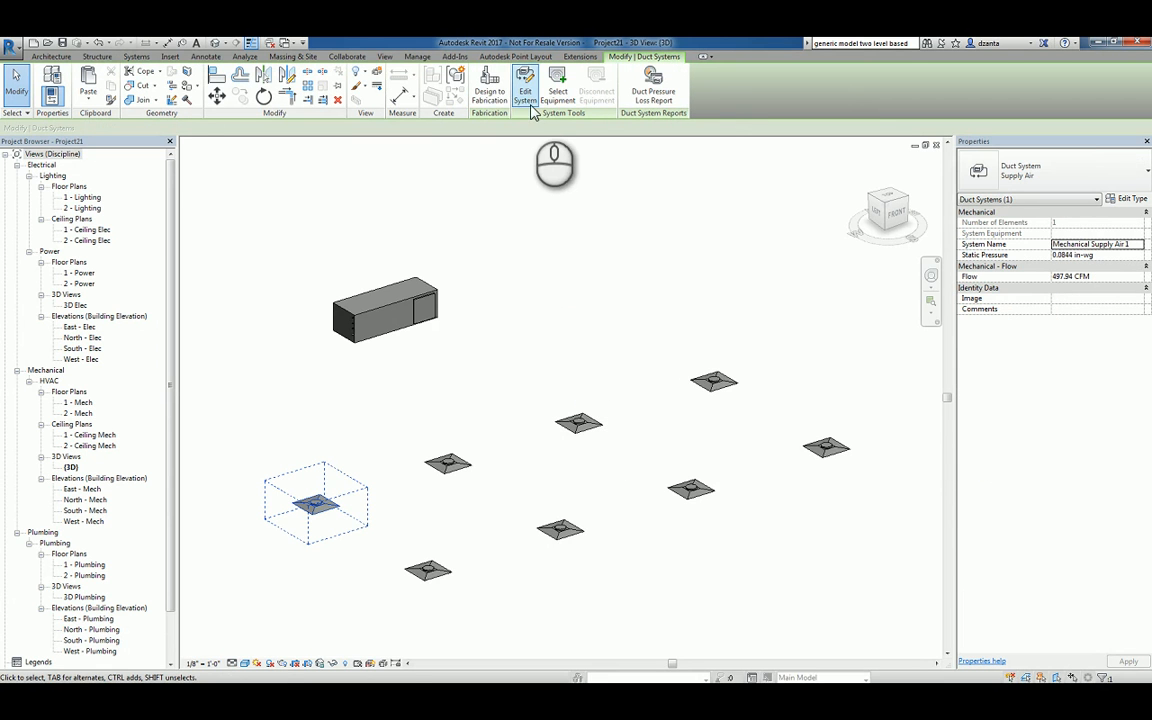
{"action": "mouse_move", "coordinate": [524, 96]}
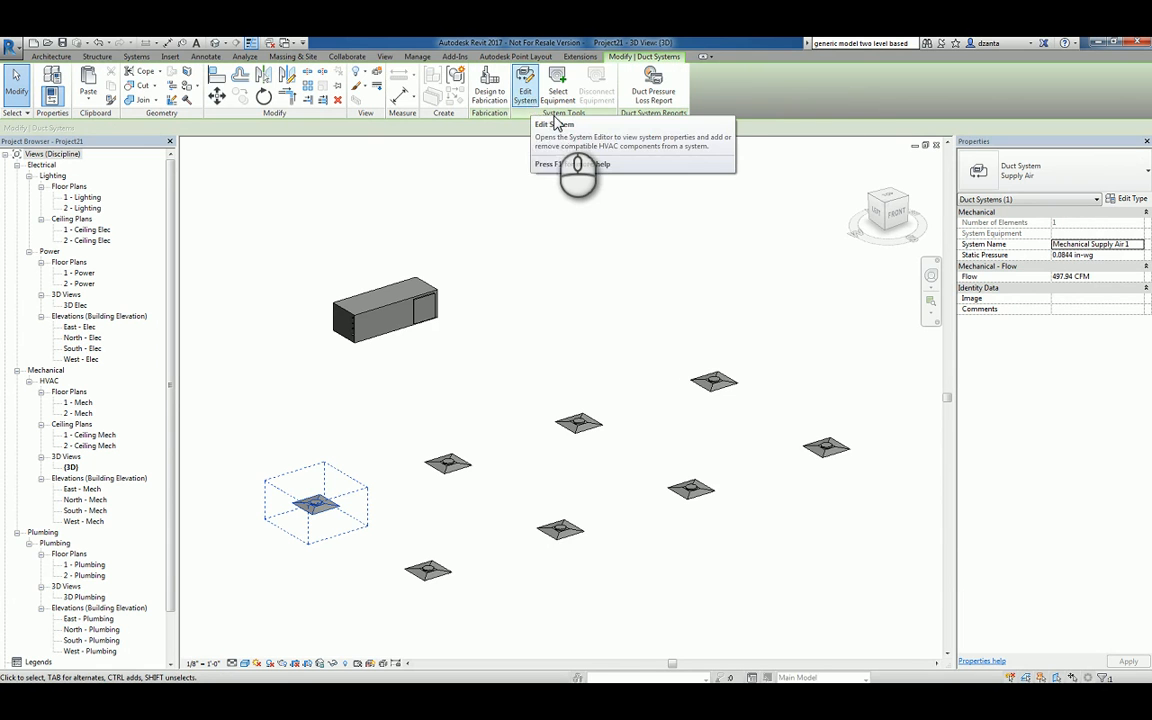
{"action": "mouse_move", "coordinate": [572, 96]}
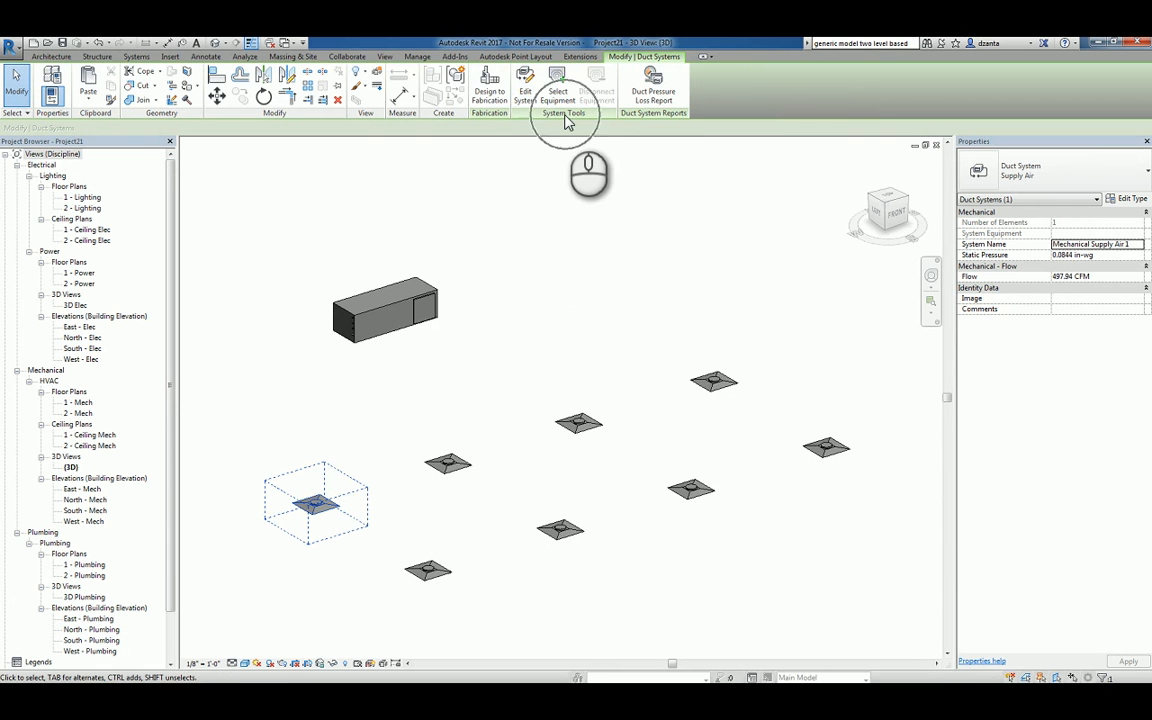
Edit the system and assign the mechanical unit as its equipment
{"action": "left_click", "coordinate": [528, 90]}
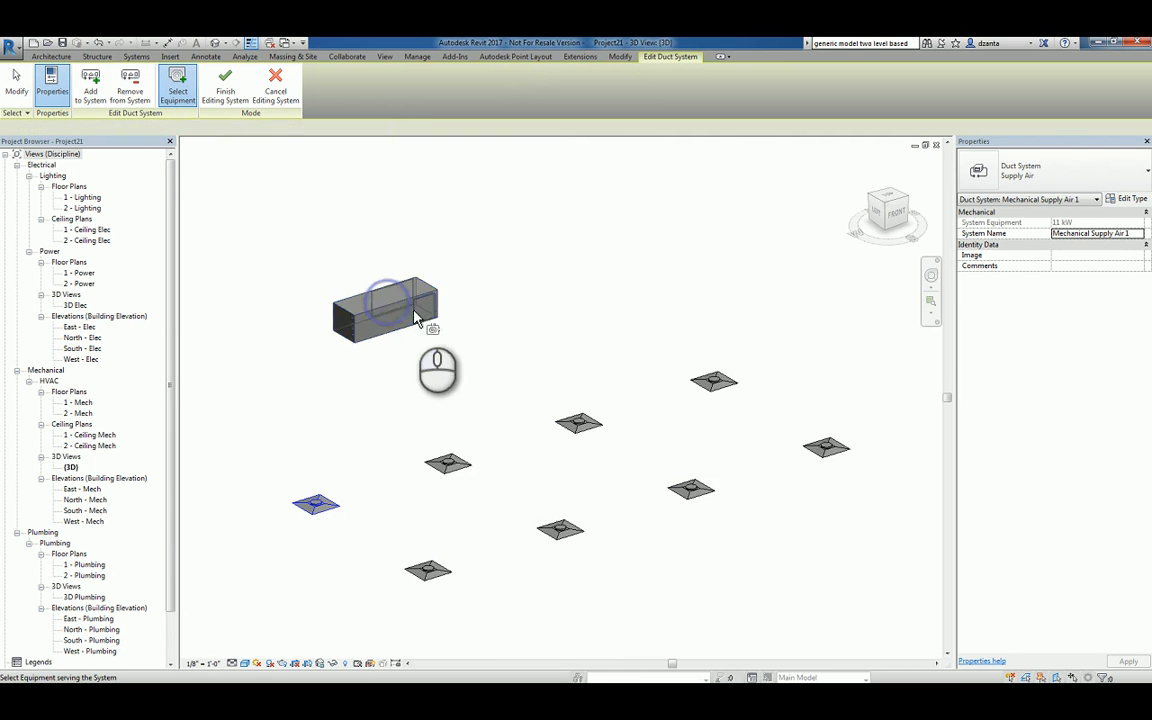
{"action": "left_click", "coordinate": [384, 304]}
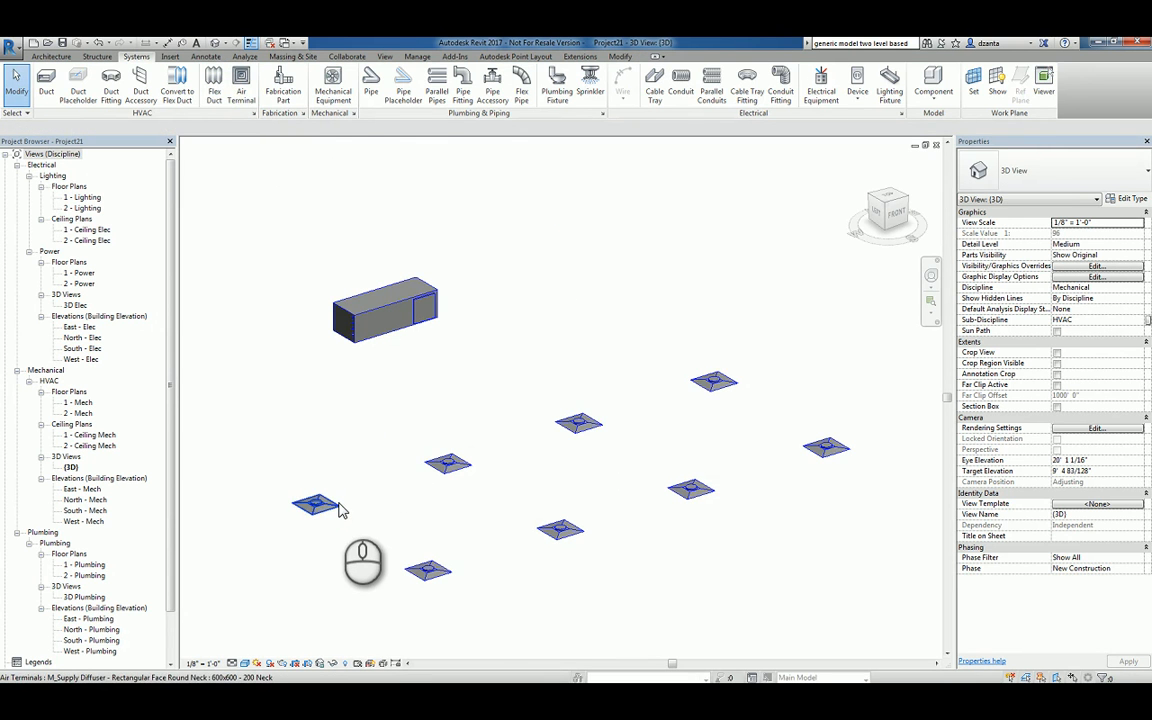
Generate a layout, switch to Perimeter solutions and cycle through candidates to solution 2 of 2
{"action": "left_click", "coordinate": [316, 502]}
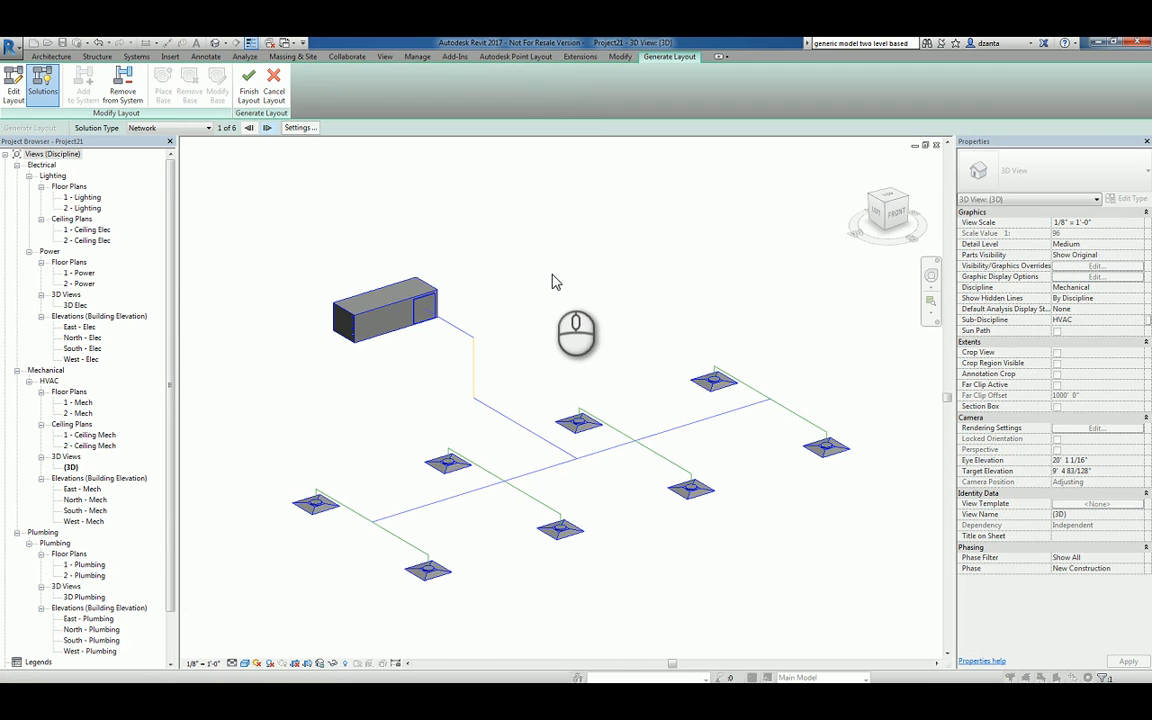
{"action": "mouse_move", "coordinate": [236, 212]}
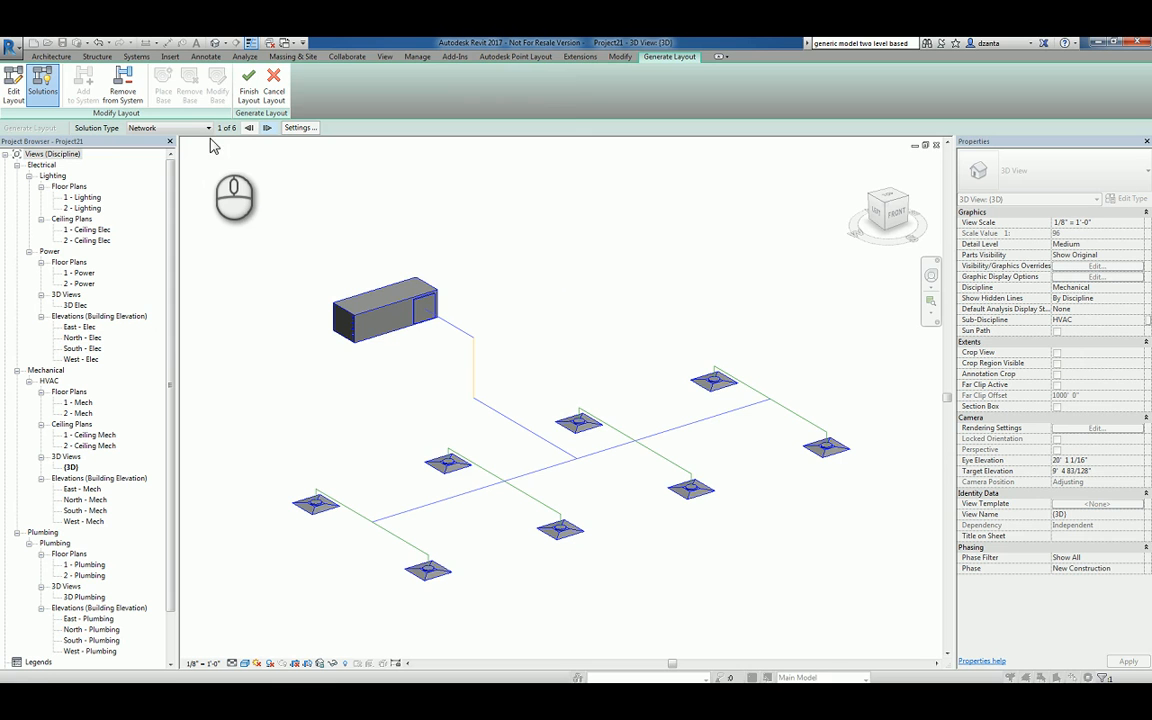
{"action": "left_click", "coordinate": [200, 128]}
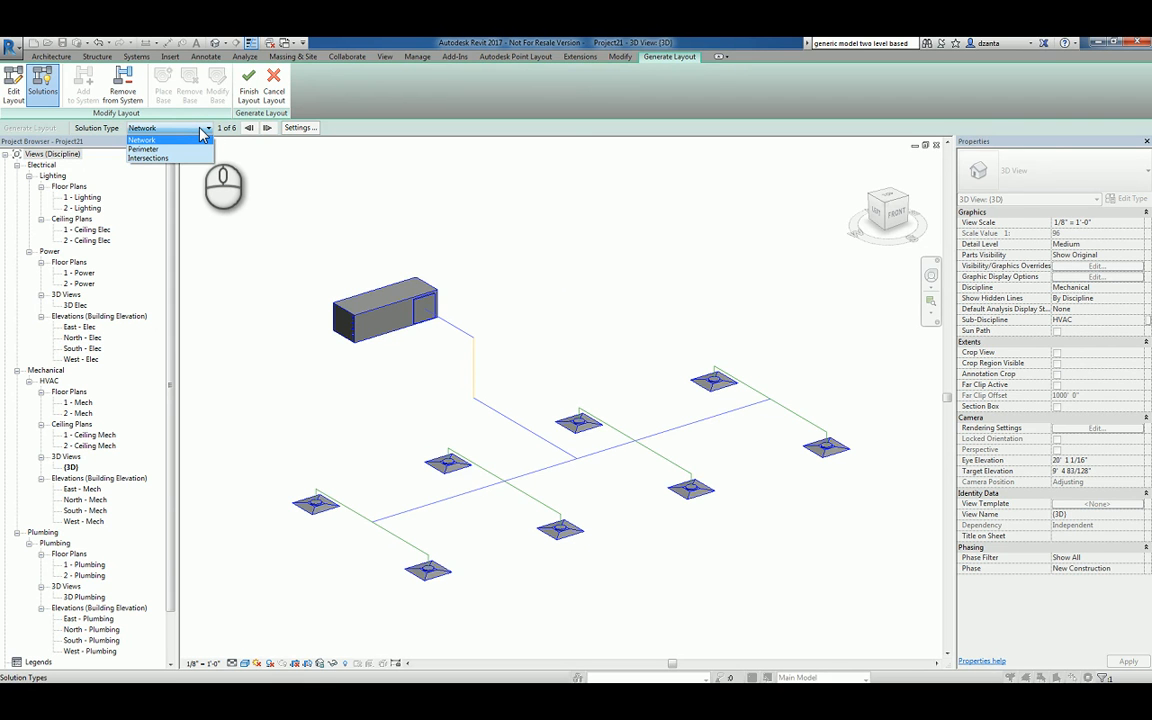
{"action": "left_click", "coordinate": [146, 140]}
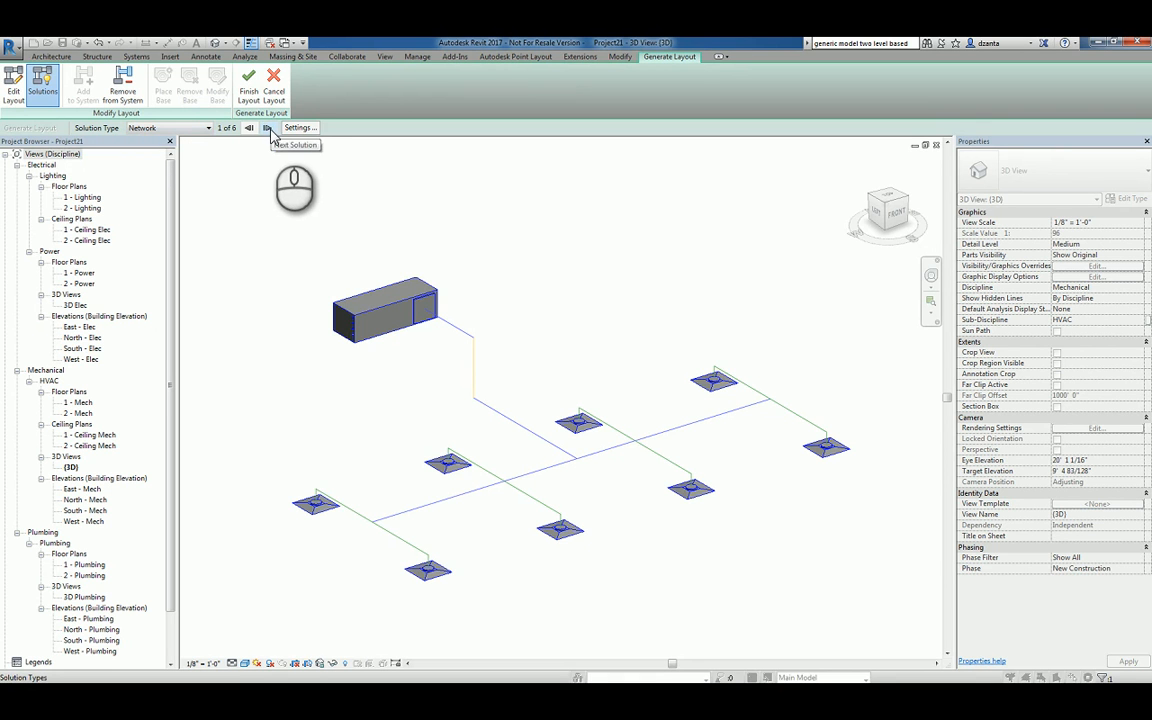
{"action": "left_click", "coordinate": [264, 128]}
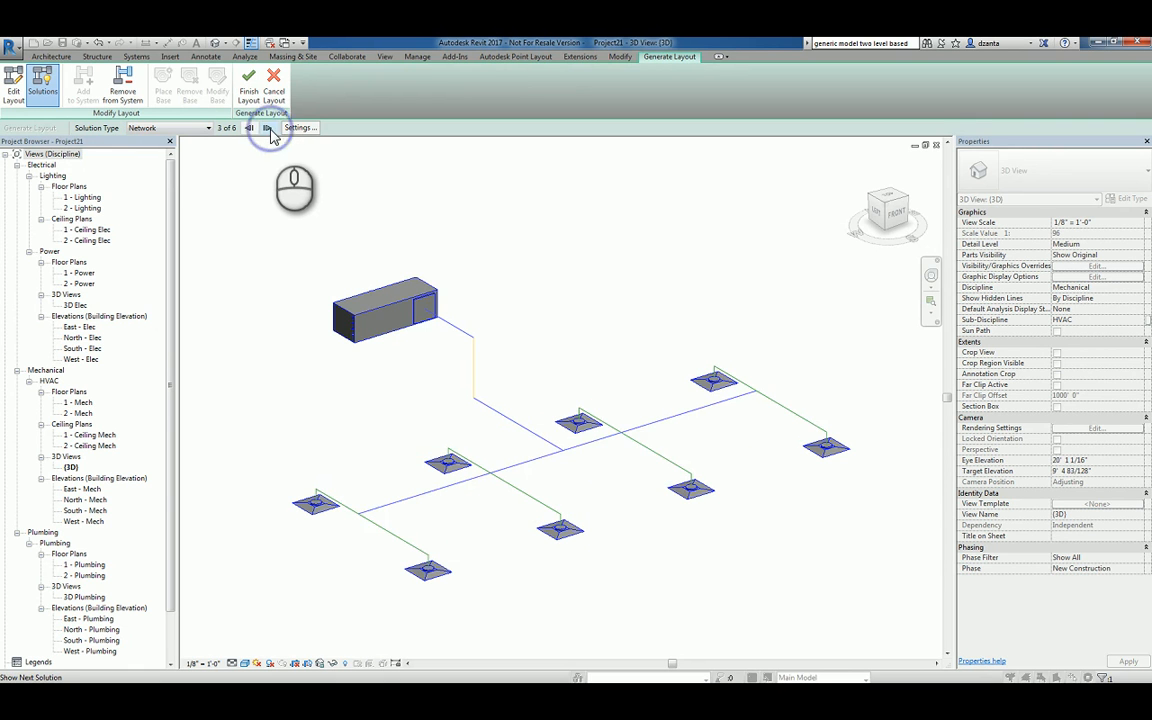
{"action": "left_click", "coordinate": [268, 128]}
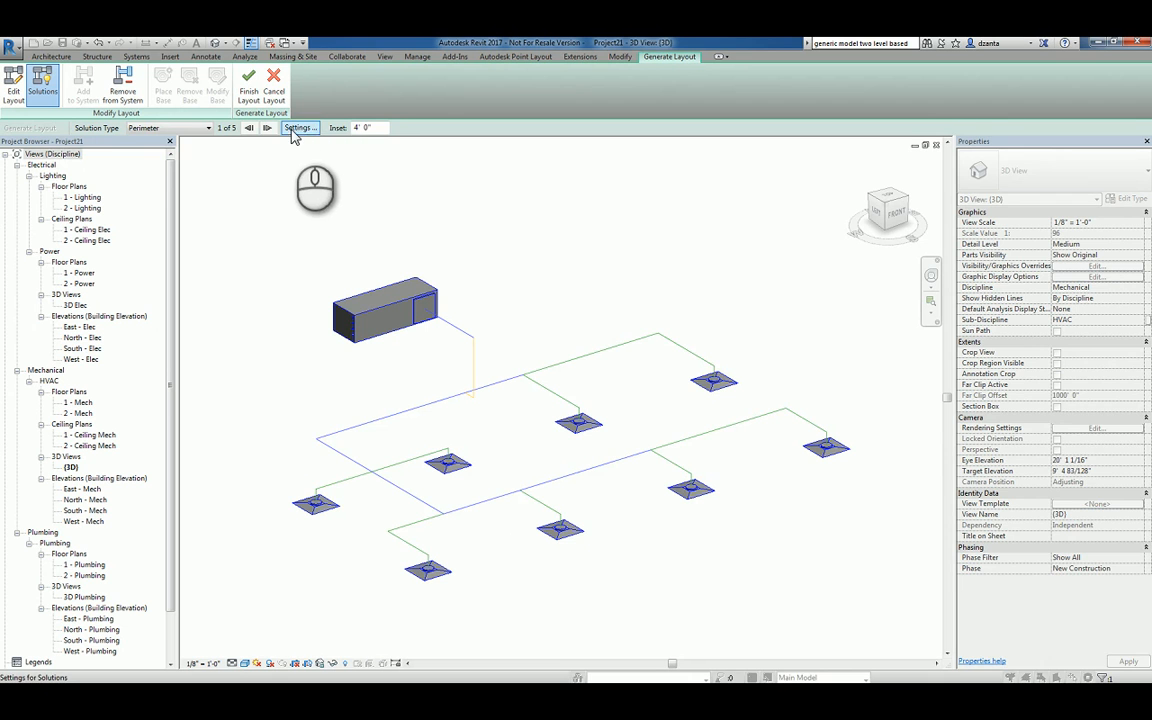
{"action": "left_click", "coordinate": [264, 128]}
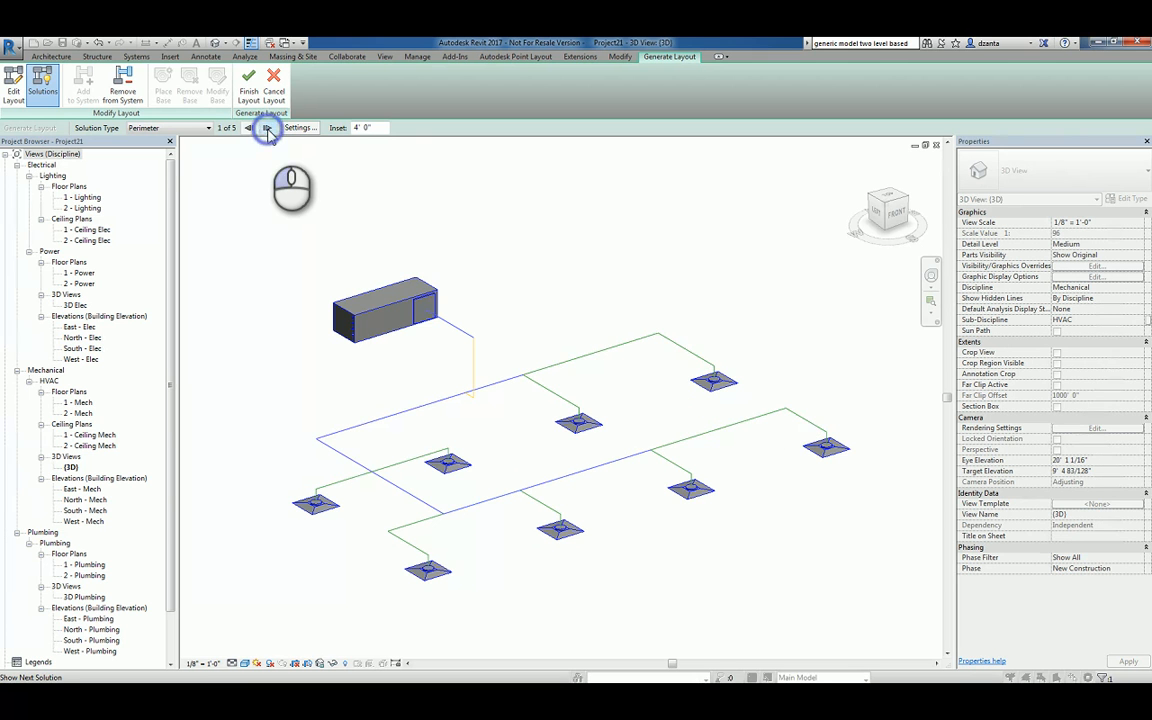
{"action": "left_click", "coordinate": [268, 128]}
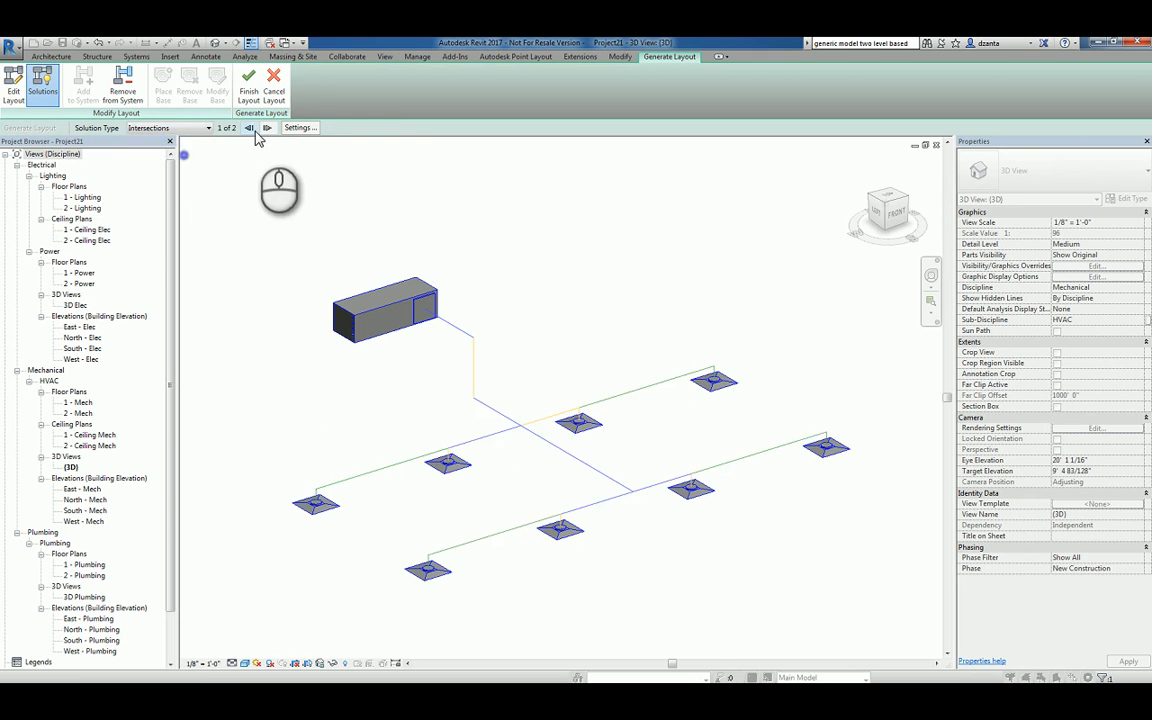
{"action": "left_click", "coordinate": [266, 128]}
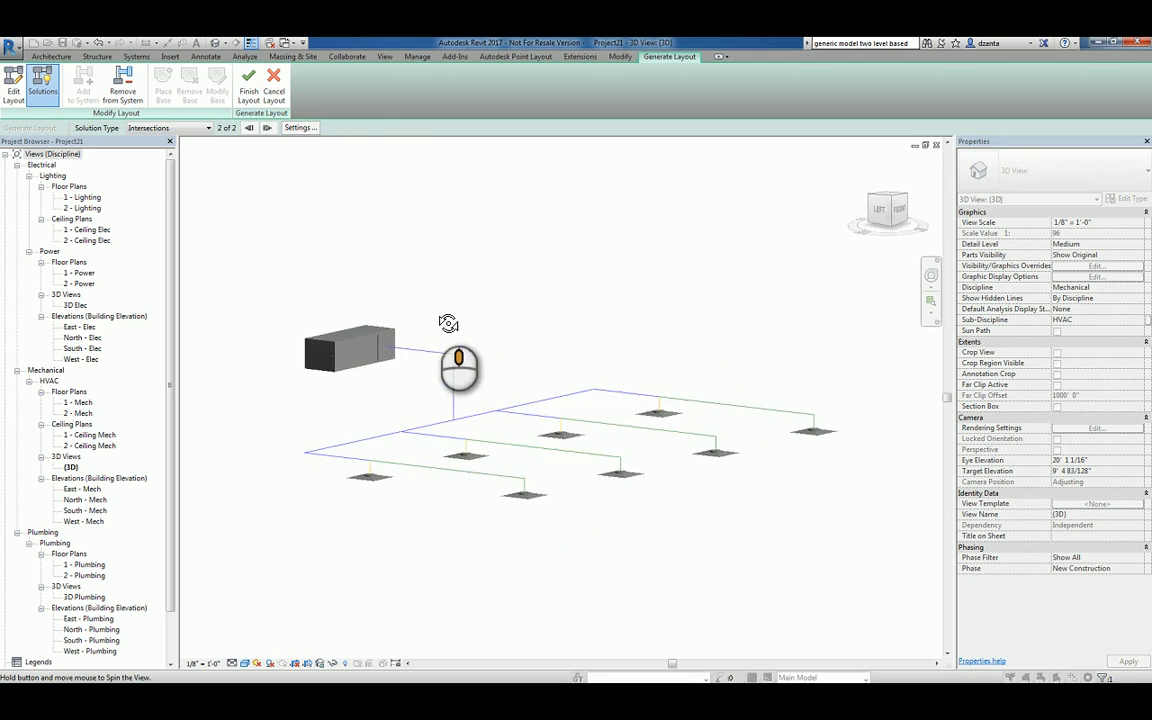
Bring up the Duct Conversion Settings dialog for the supply layout
{"action": "left_click_drag", "start_coordinate": [458, 360], "coordinate": [316, 258]}
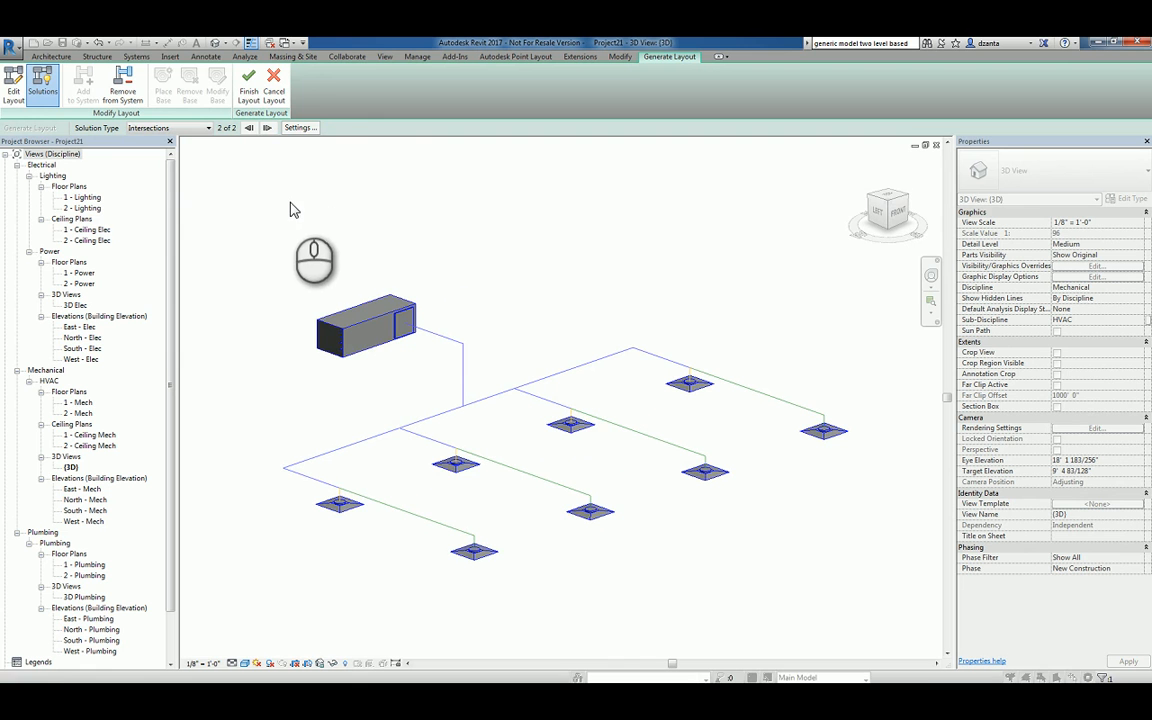
{"action": "mouse_move", "coordinate": [300, 128]}
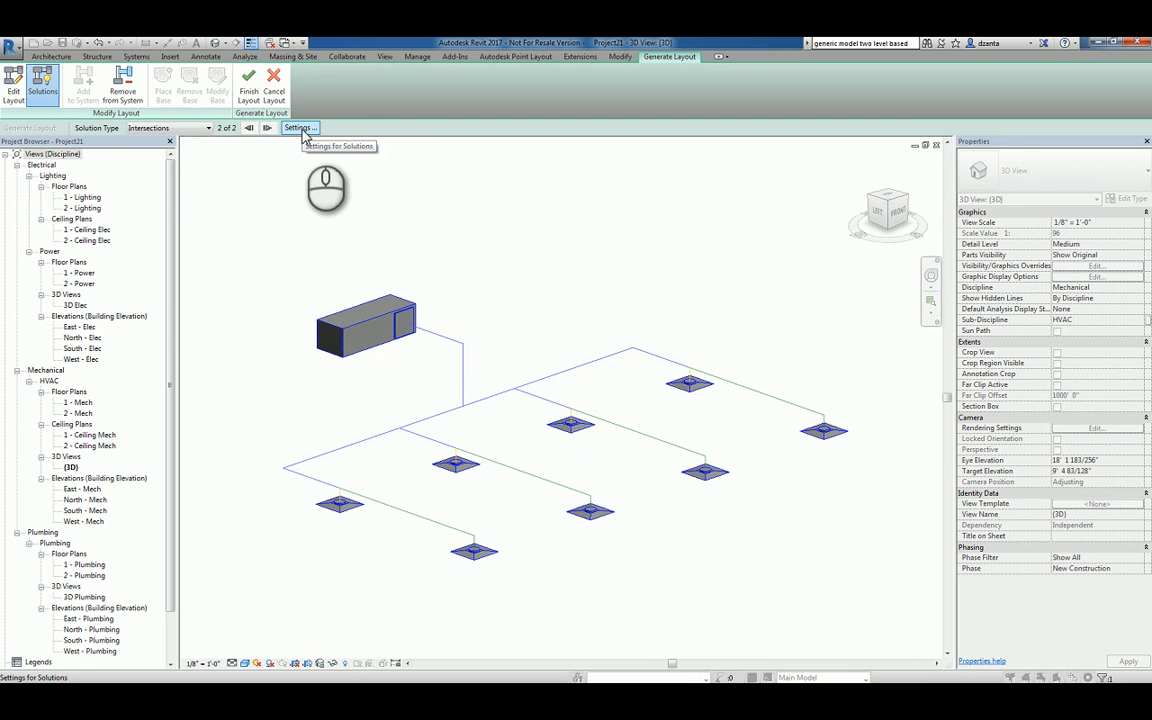
{"action": "left_click", "coordinate": [300, 128]}
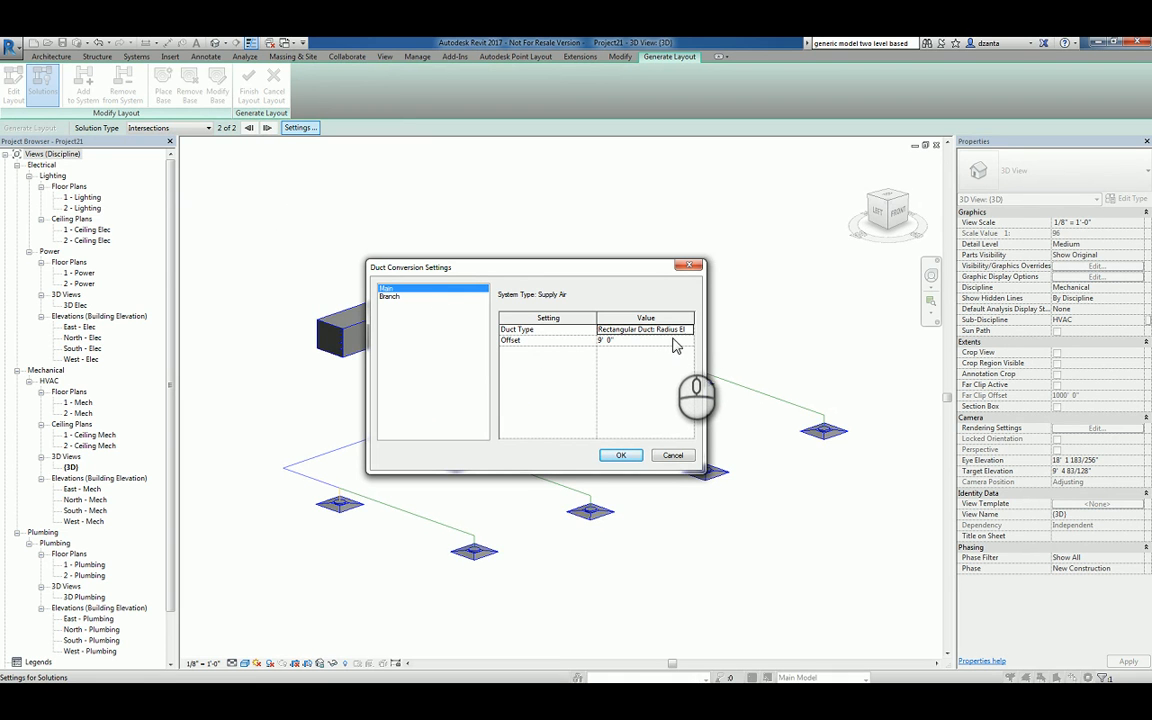
Change the Main offset value and set branch connections to Flex Duct Round
{"action": "left_click", "coordinate": [630, 340]}
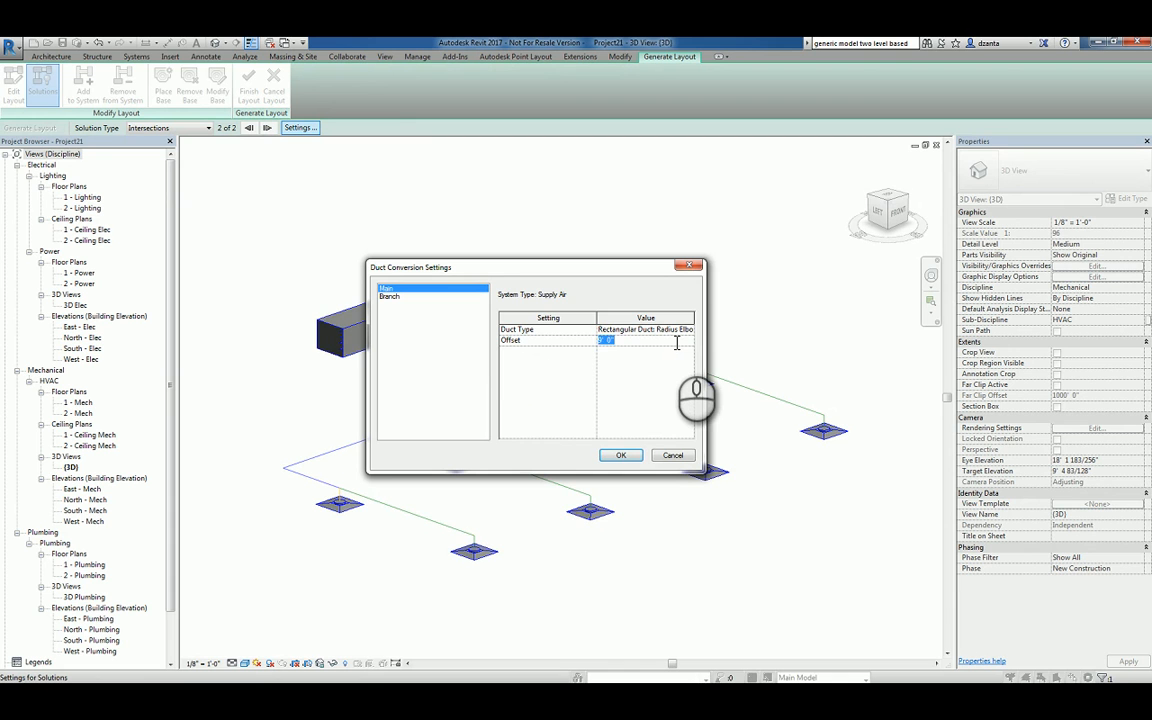
{"action": "type", "text": "11"}
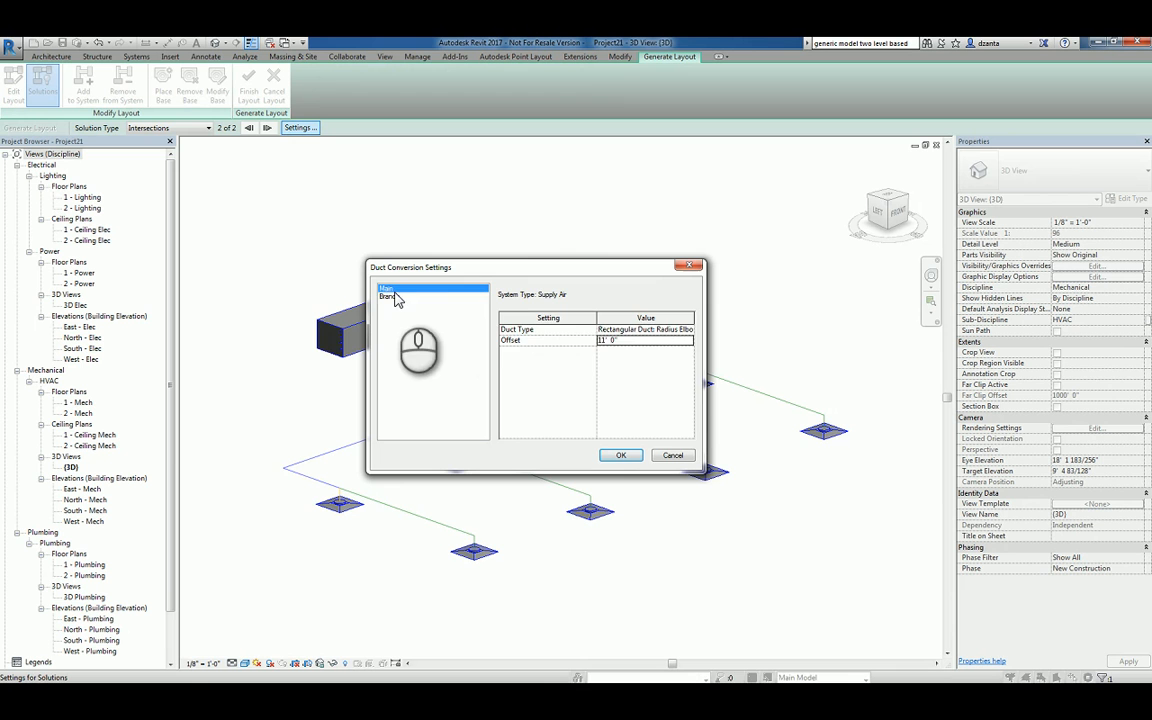
{"action": "left_click", "coordinate": [388, 296]}
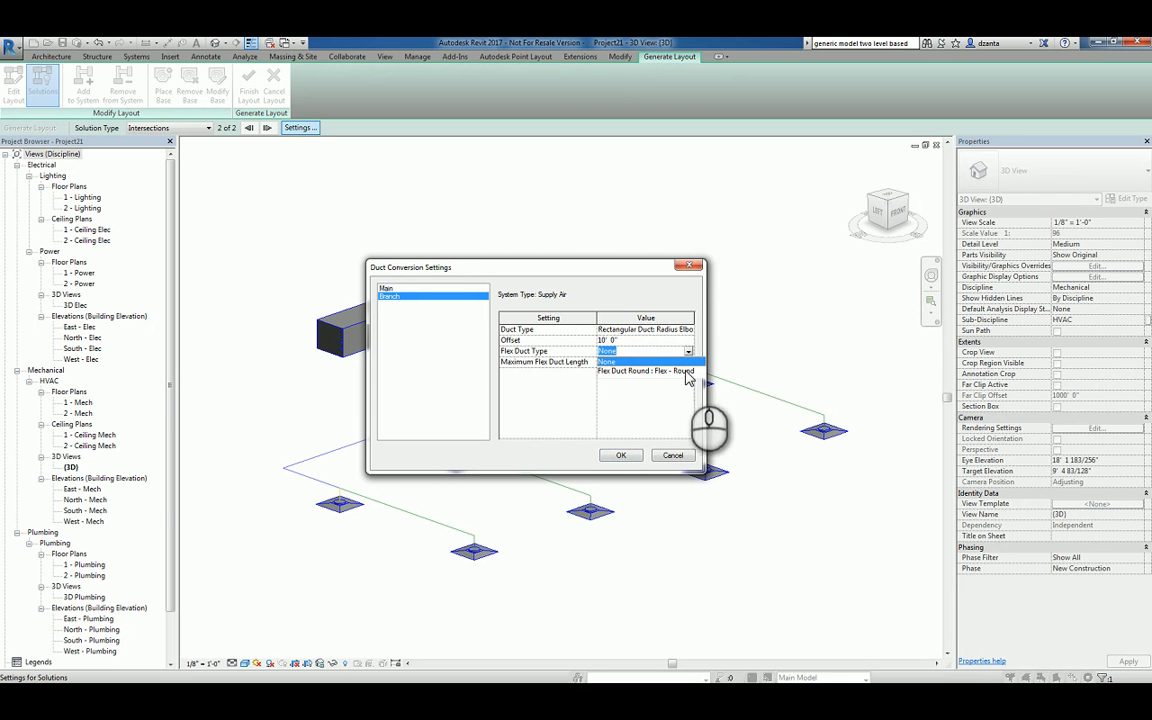
{"action": "left_click", "coordinate": [620, 456]}
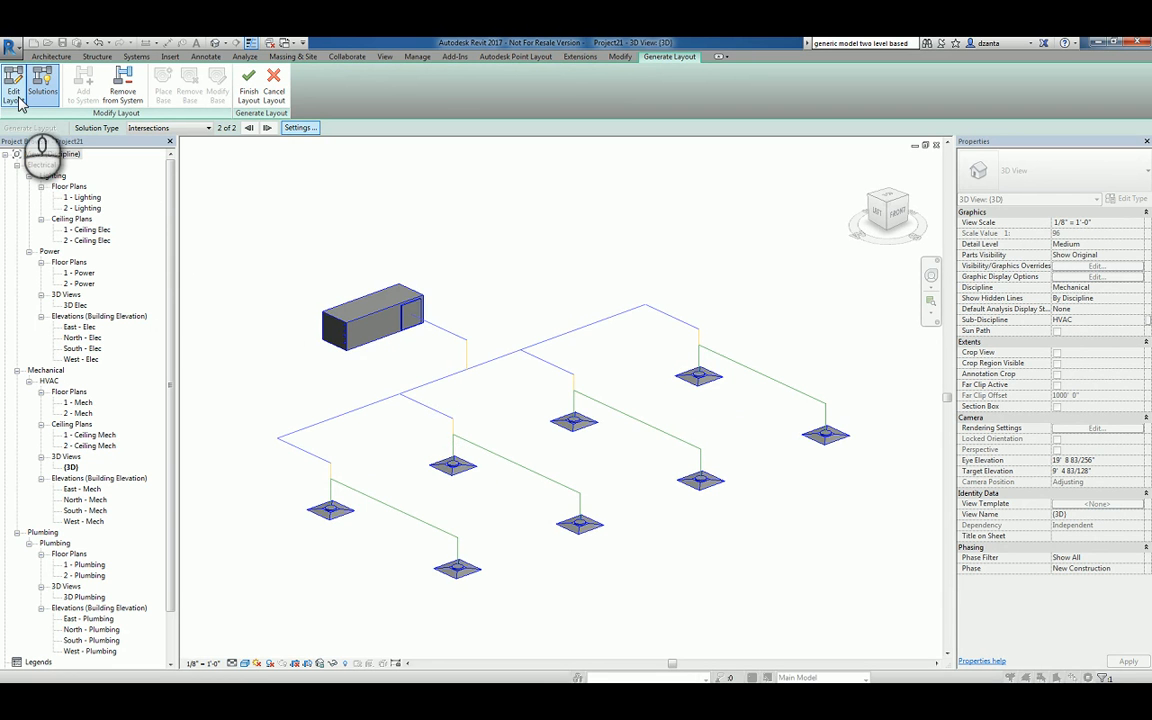
{"action": "mouse_move", "coordinate": [18, 90]}
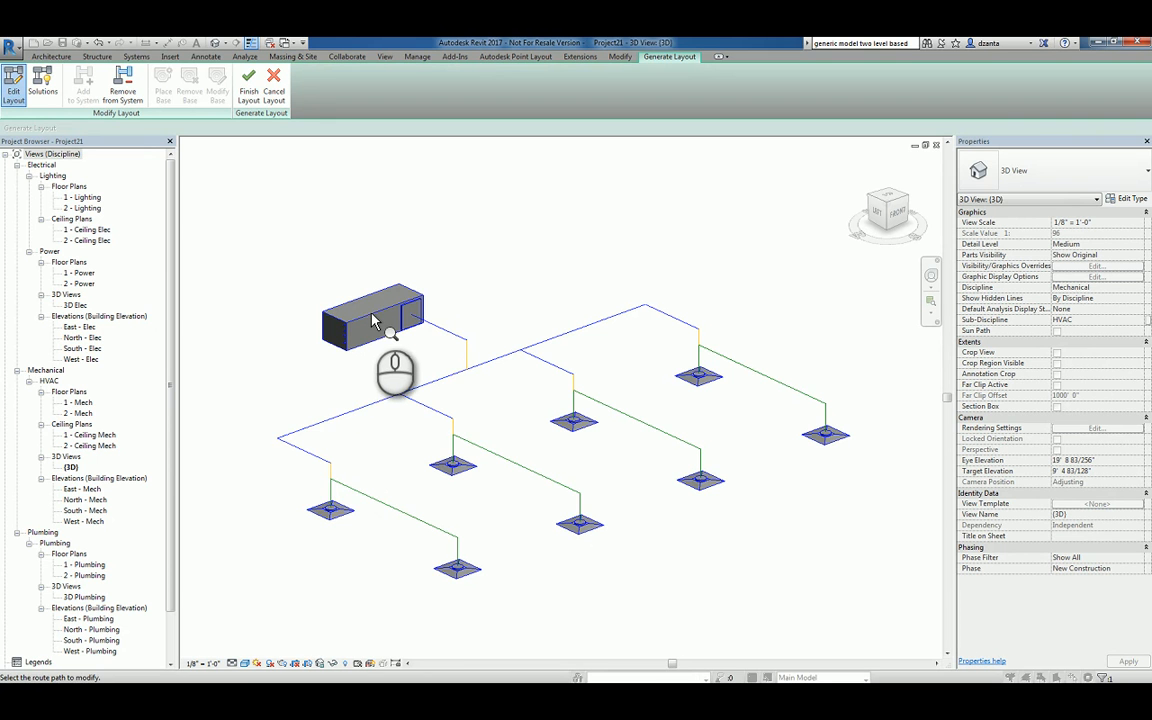
{"action": "mouse_move", "coordinate": [524, 480]}
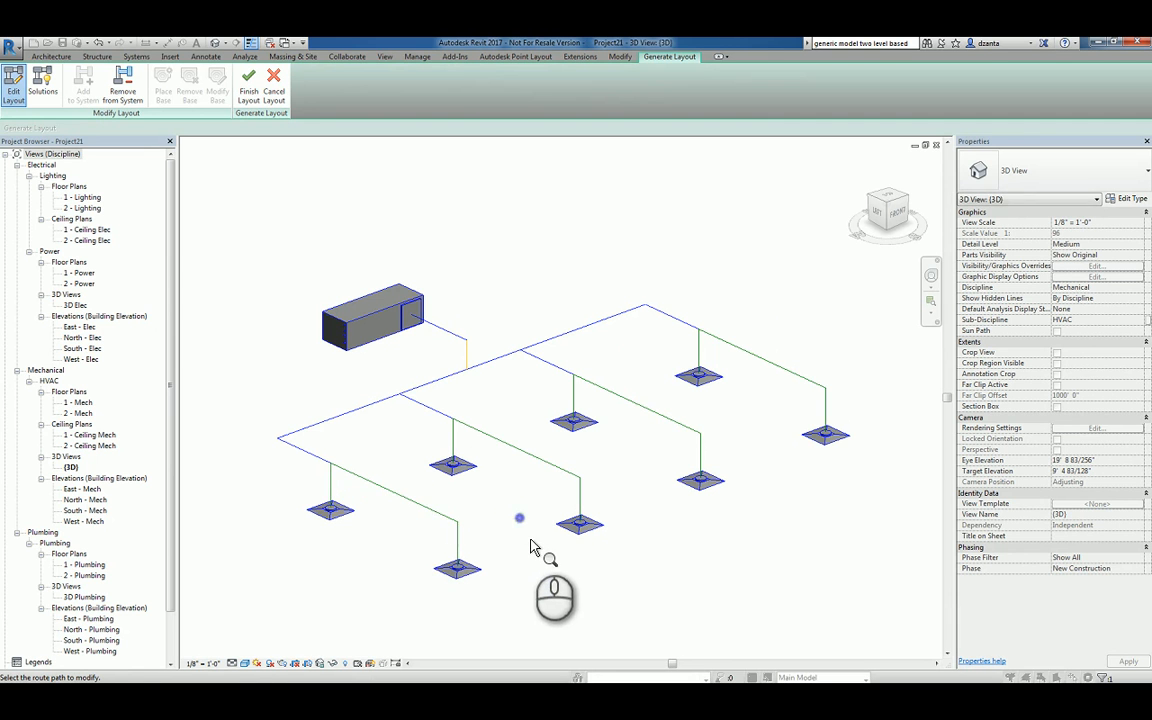
{"action": "mouse_move", "coordinate": [688, 458]}
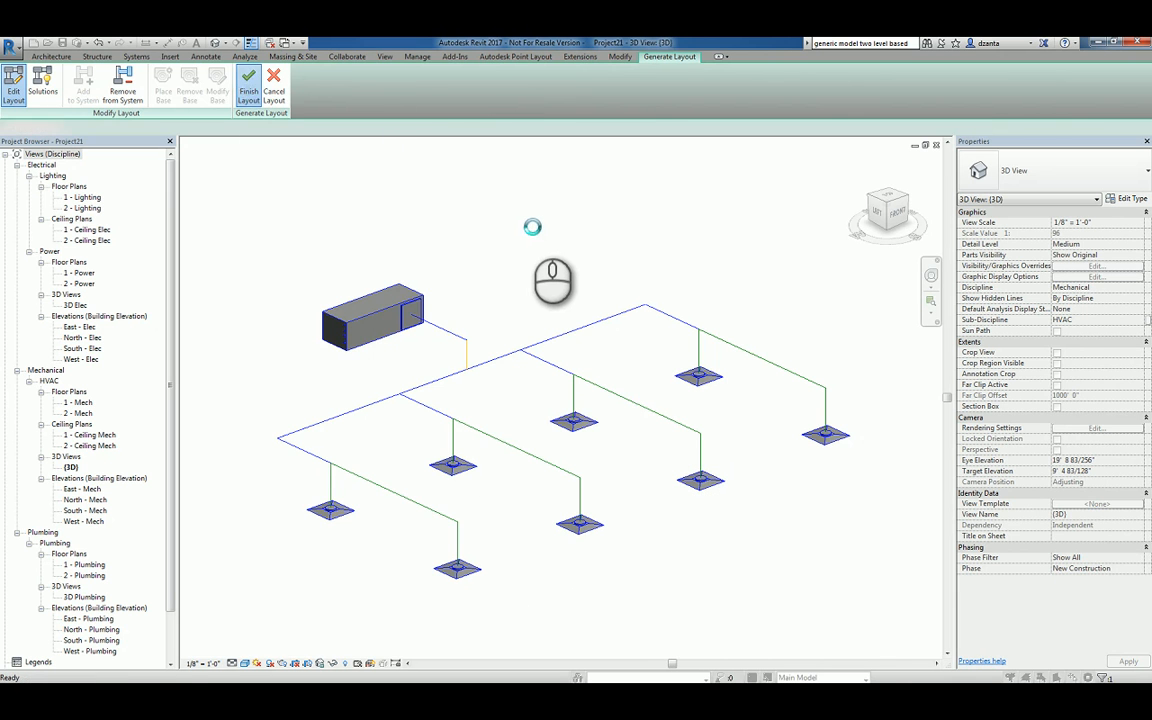
Finish the layout to generate rectangular mains with round flex branches to the terminals
{"action": "left_click", "coordinate": [250, 82]}
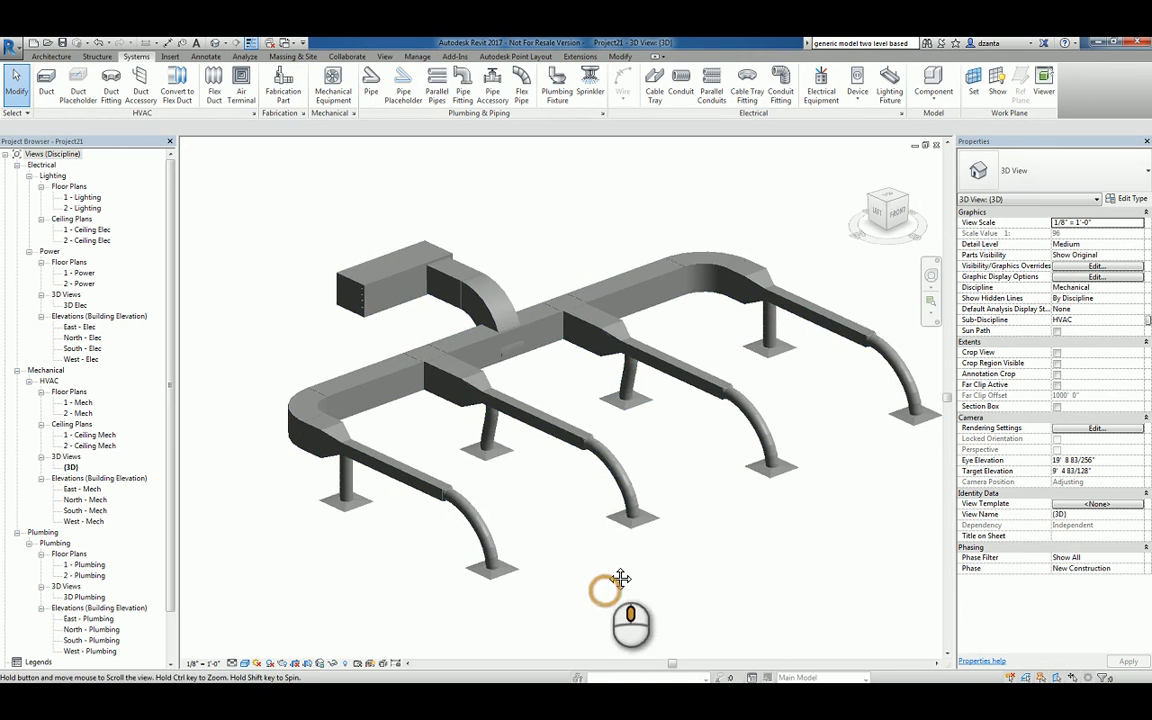
{"action": "mouse_move", "coordinate": [512, 570]}
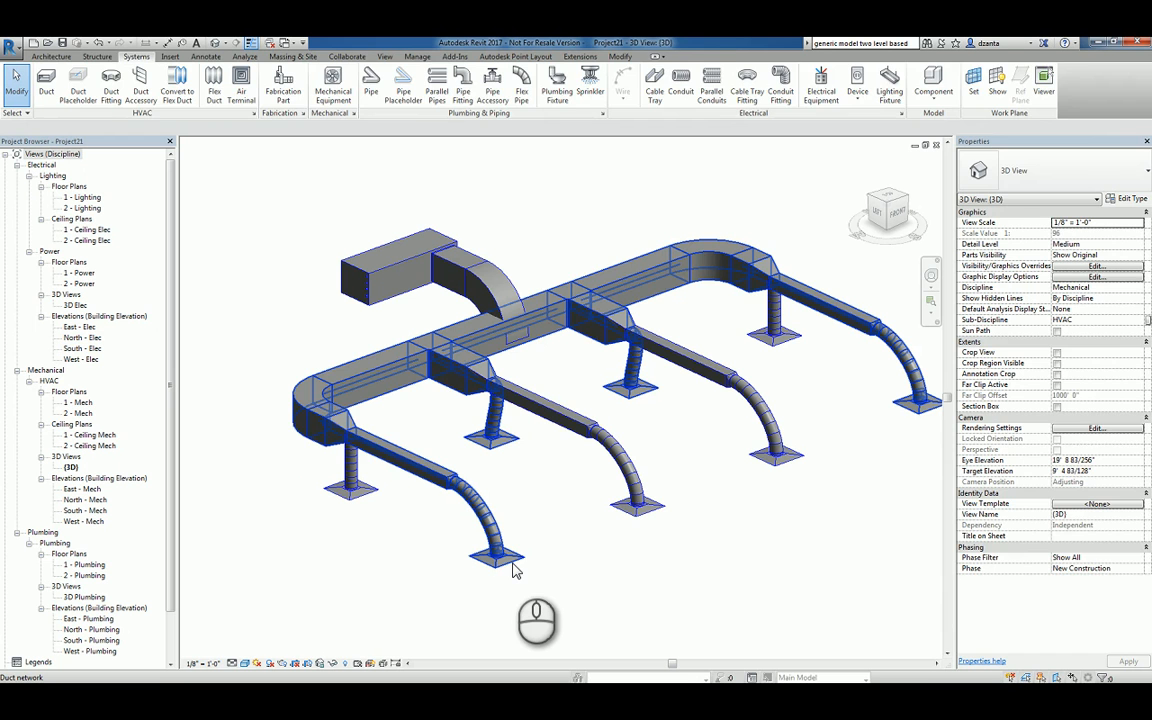
Size the whole supply duct network using the Velocity And Friction criteria
{"action": "left_click", "coordinate": [492, 568]}
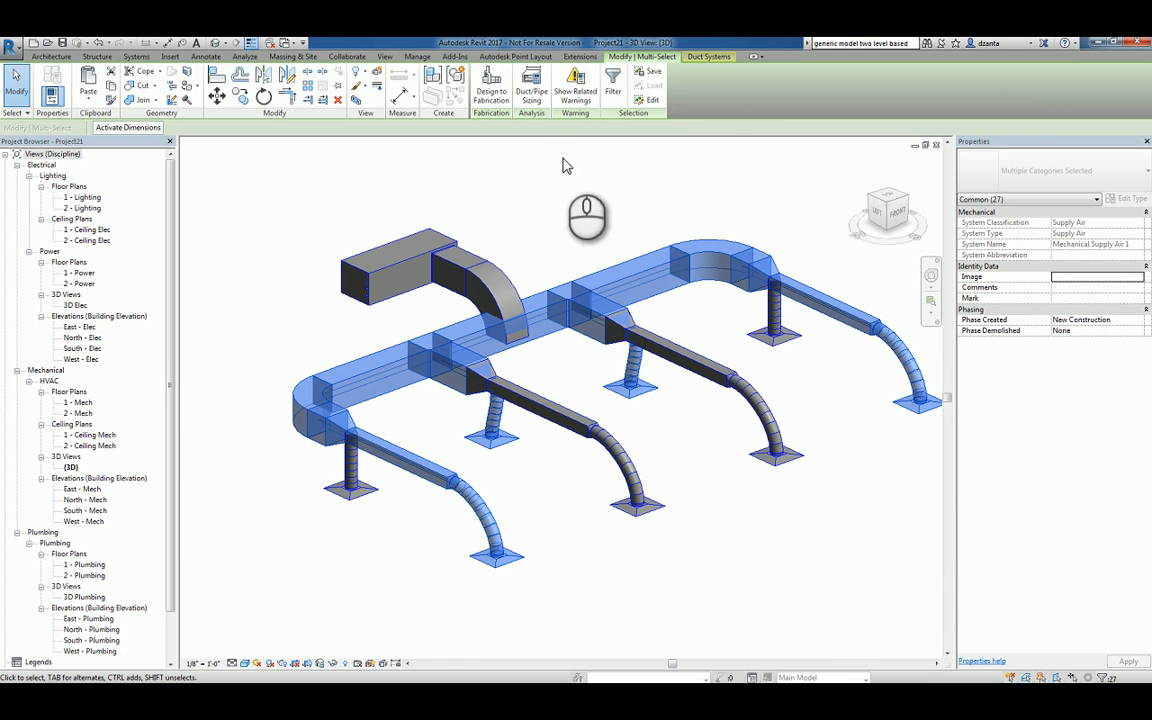
{"action": "mouse_move", "coordinate": [534, 88]}
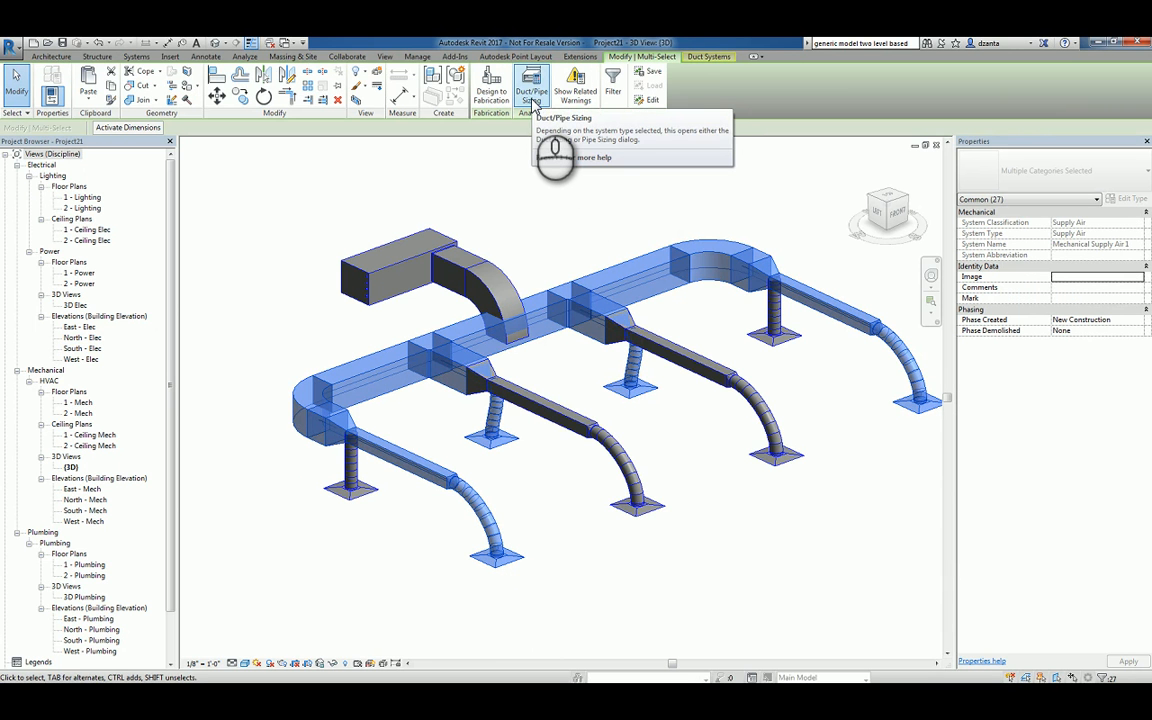
{"action": "left_click", "coordinate": [532, 92]}
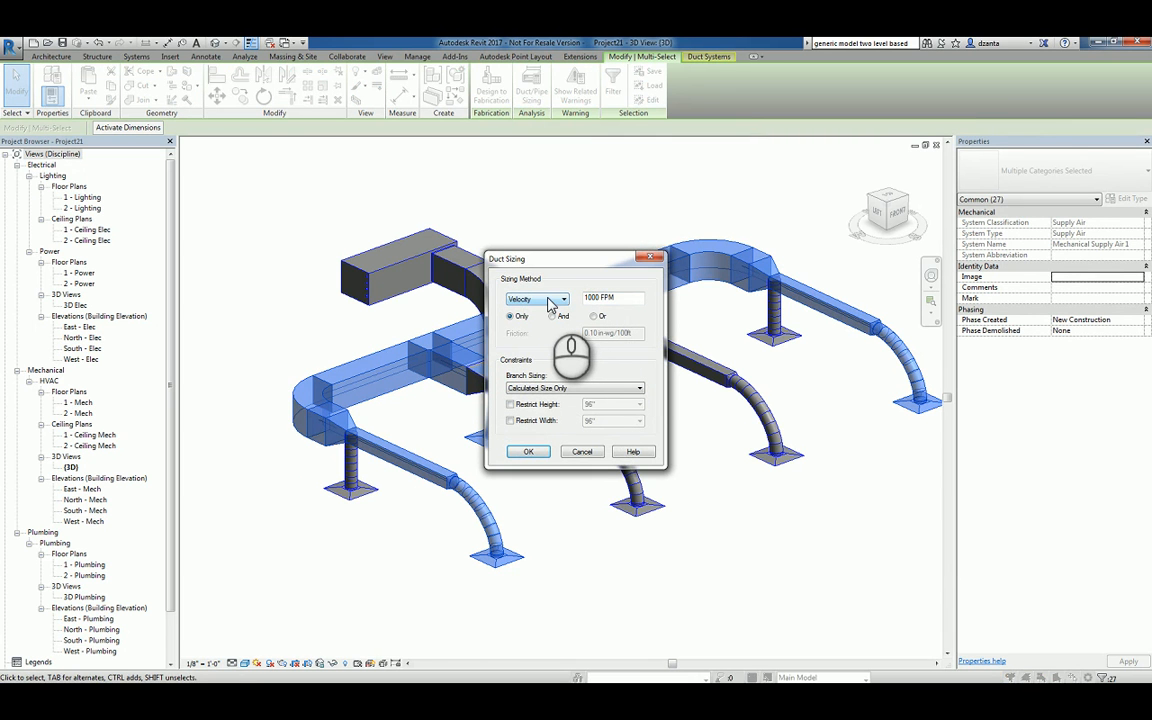
{"action": "left_click", "coordinate": [550, 316]}
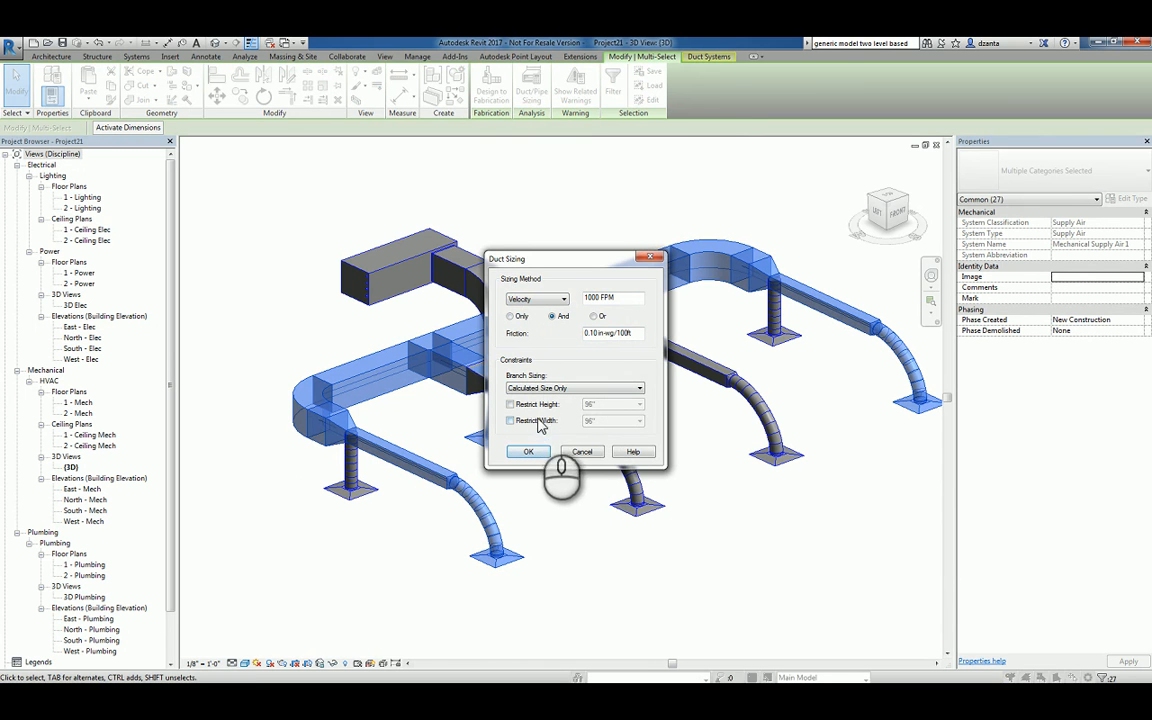
{"action": "mouse_move", "coordinate": [548, 428]}
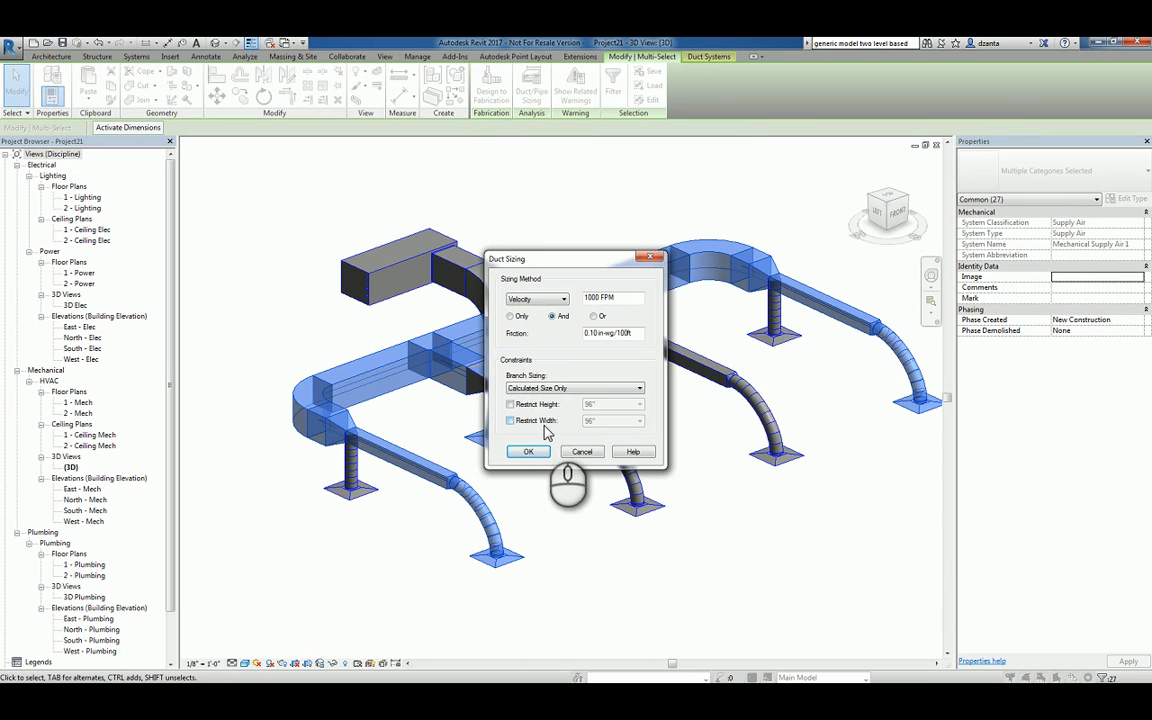
{"action": "left_click", "coordinate": [528, 452]}
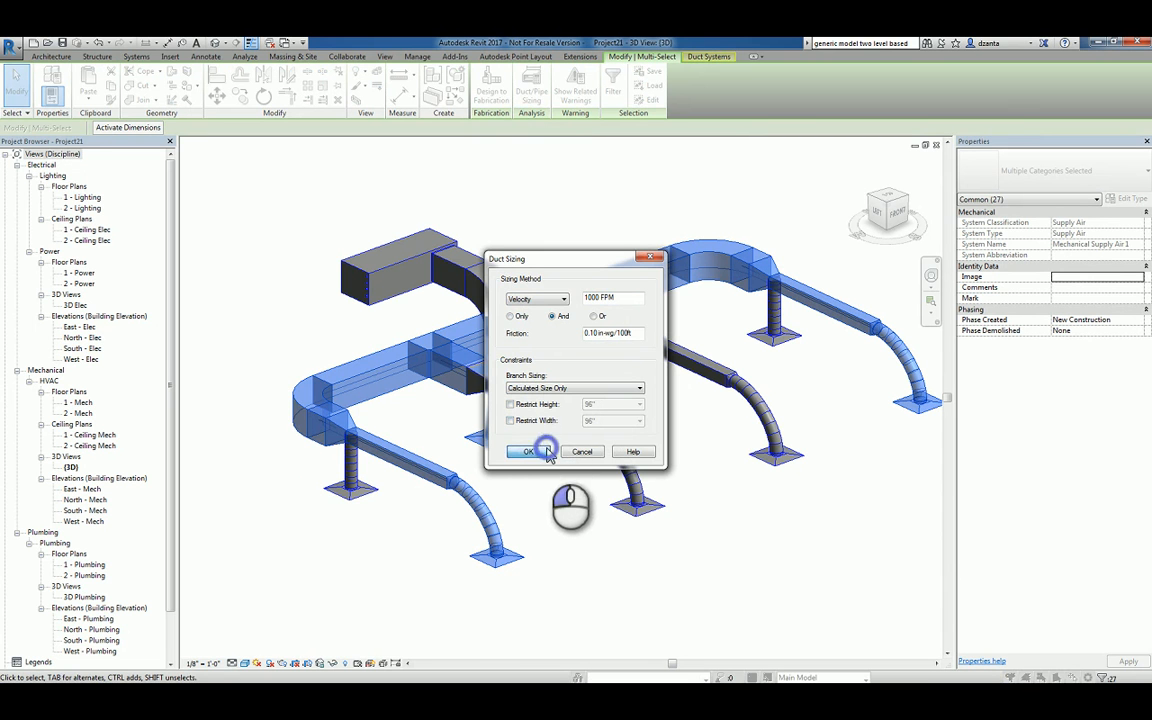
{"action": "left_click", "coordinate": [532, 452]}
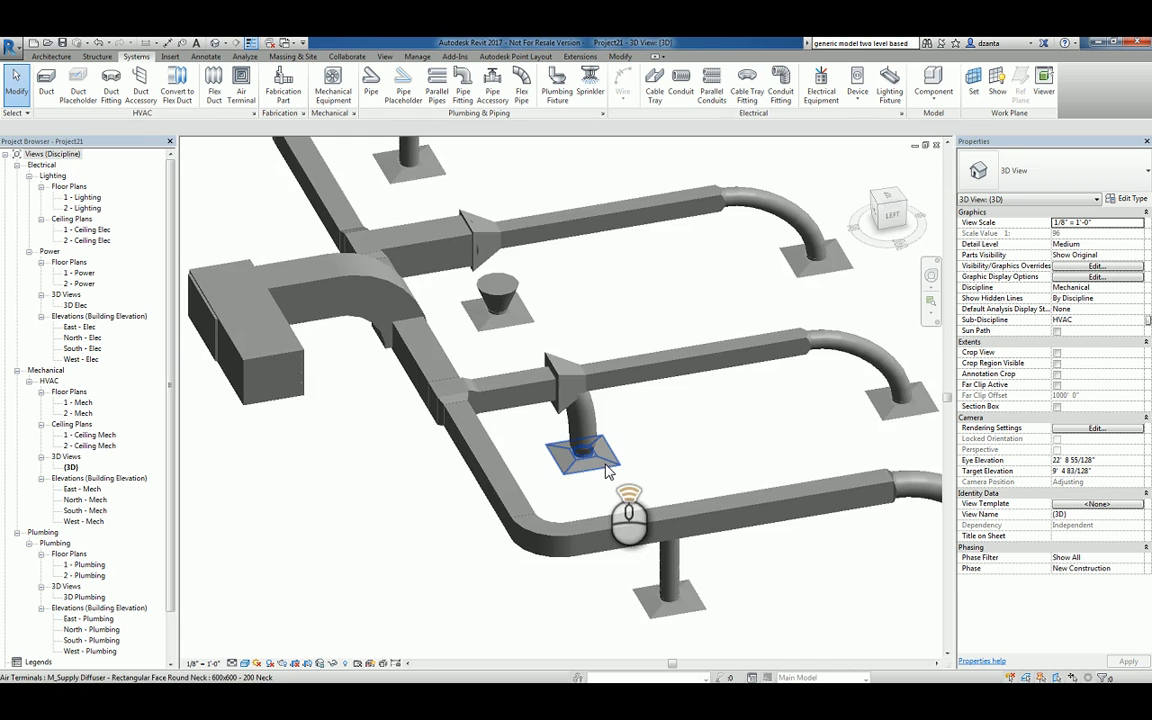
Orbit the 3D view to show the unit and all air terminals together
{"action": "left_click_drag", "start_coordinate": [630, 516], "coordinate": [500, 496]}
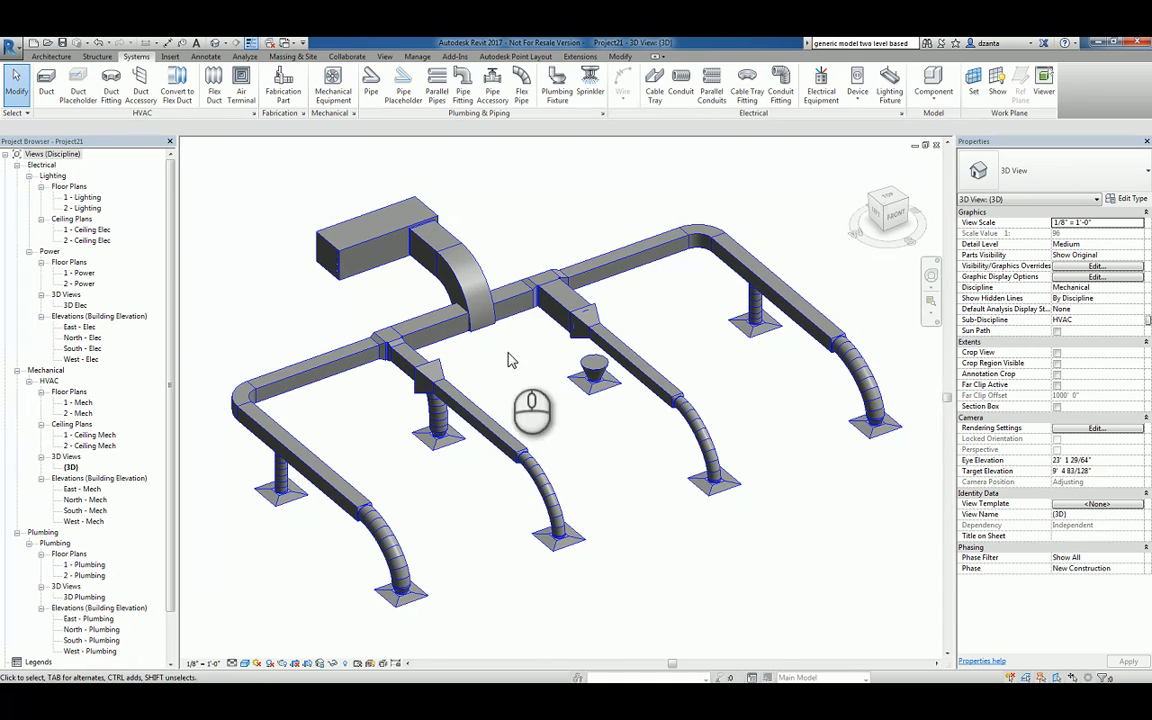
{"action": "mouse_move", "coordinate": [688, 340]}
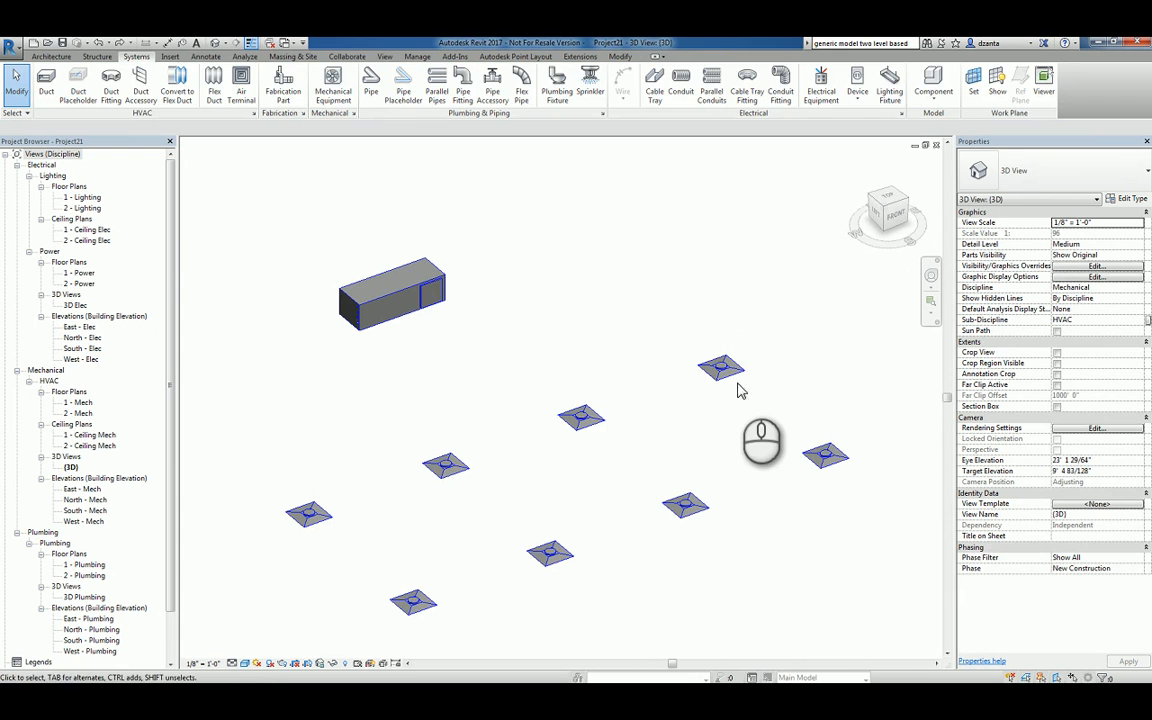
Generate a duct layout from a terminal and cycle to a different routing solution
{"action": "left_click", "coordinate": [720, 368]}
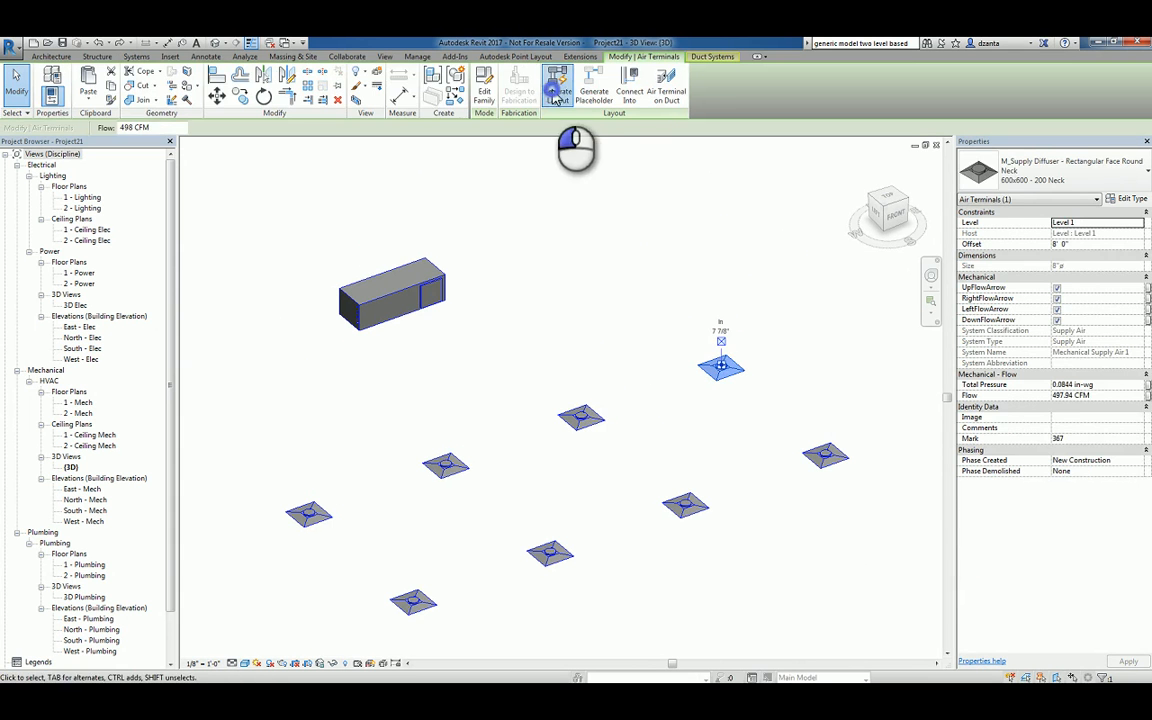
{"action": "left_click", "coordinate": [564, 90]}
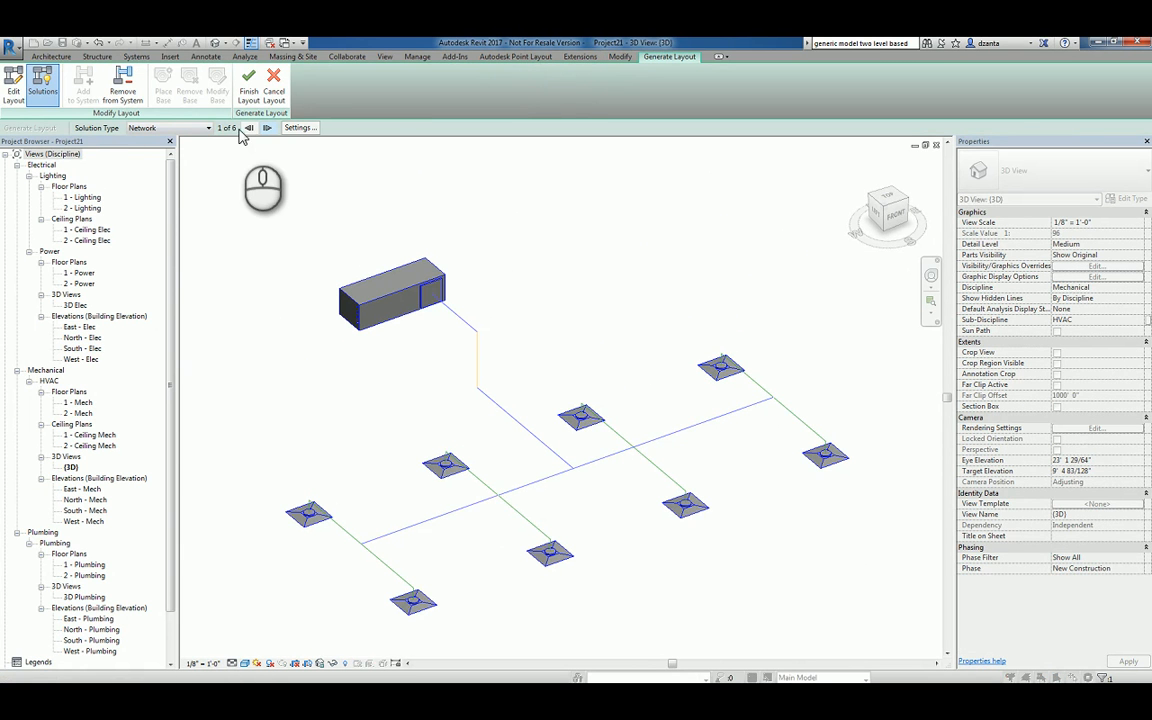
{"action": "left_click", "coordinate": [252, 128]}
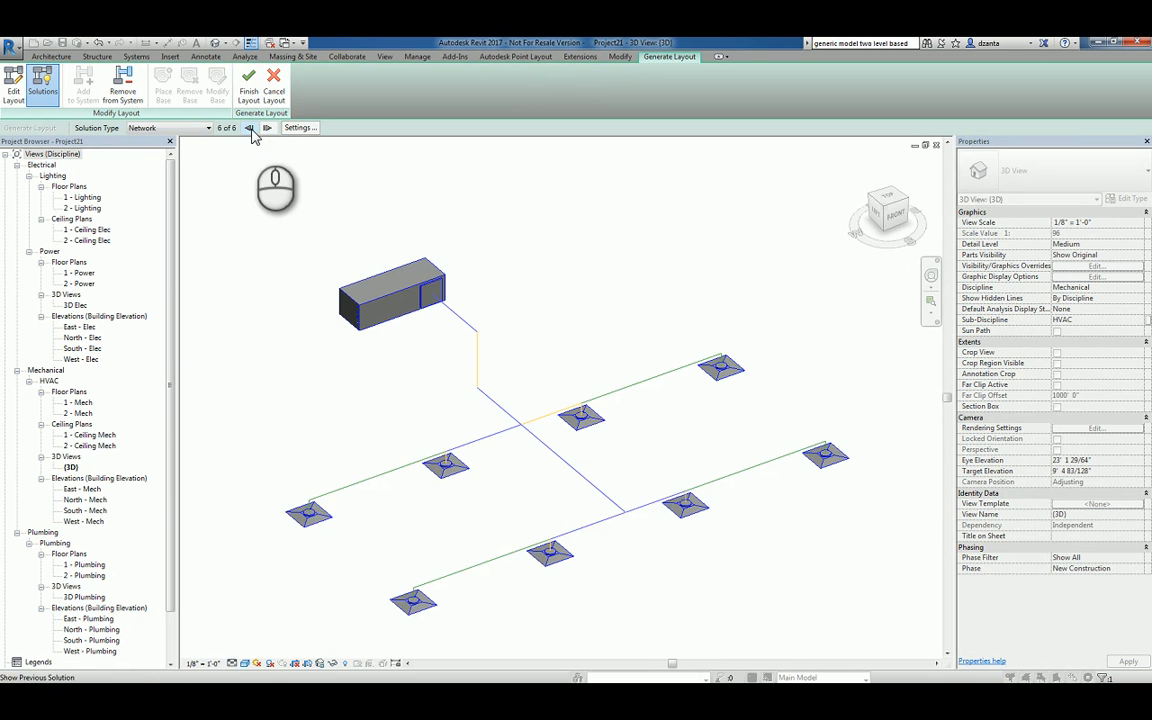
{"action": "left_click_drag", "start_coordinate": [276, 190], "coordinate": [724, 400]}
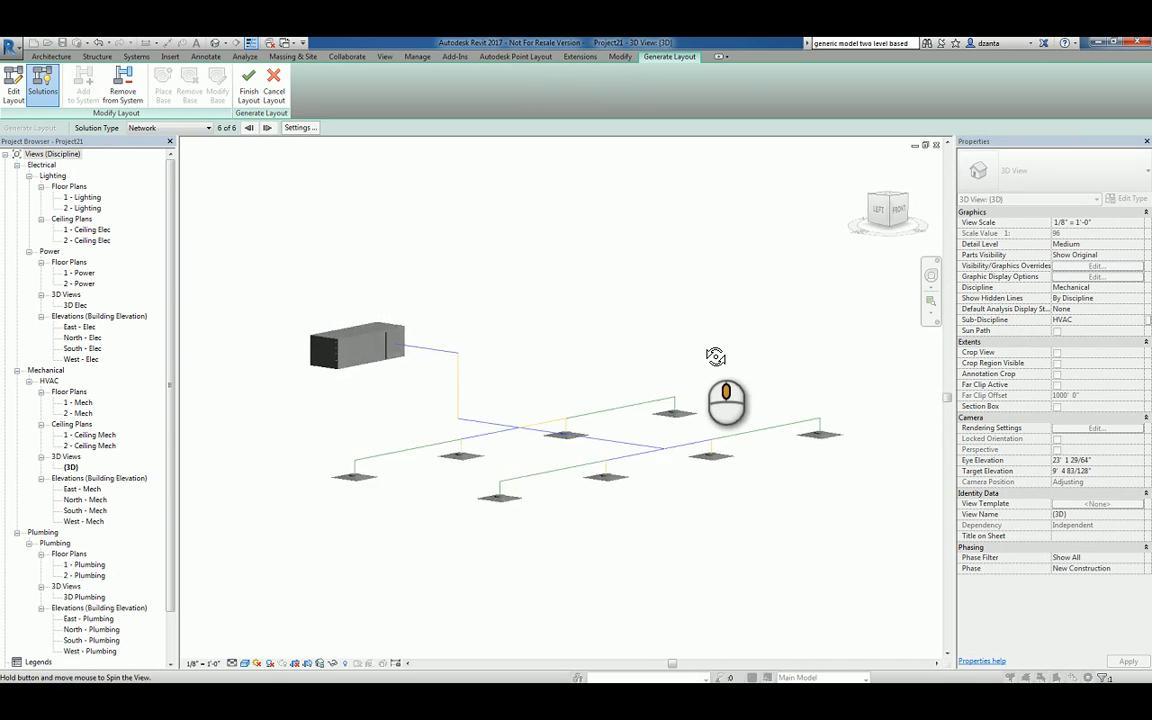
Review the Main and Branch conversion settings and confirm them unchanged
{"action": "left_click", "coordinate": [300, 128]}
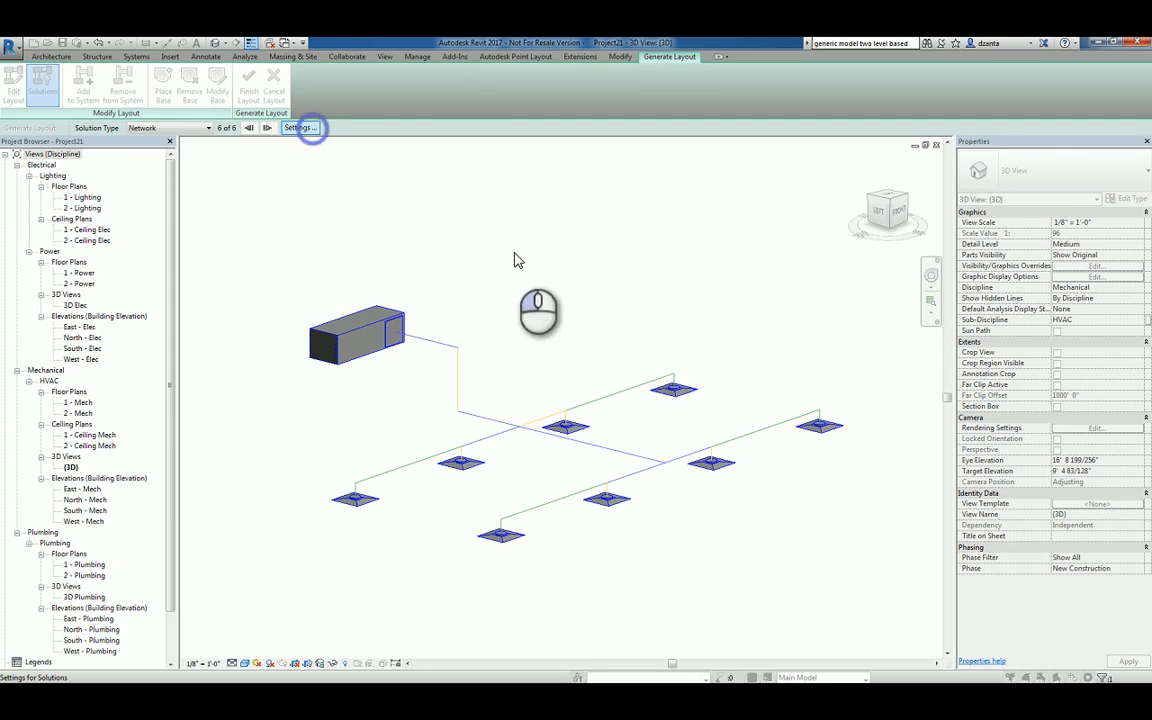
{"action": "left_click", "coordinate": [300, 128]}
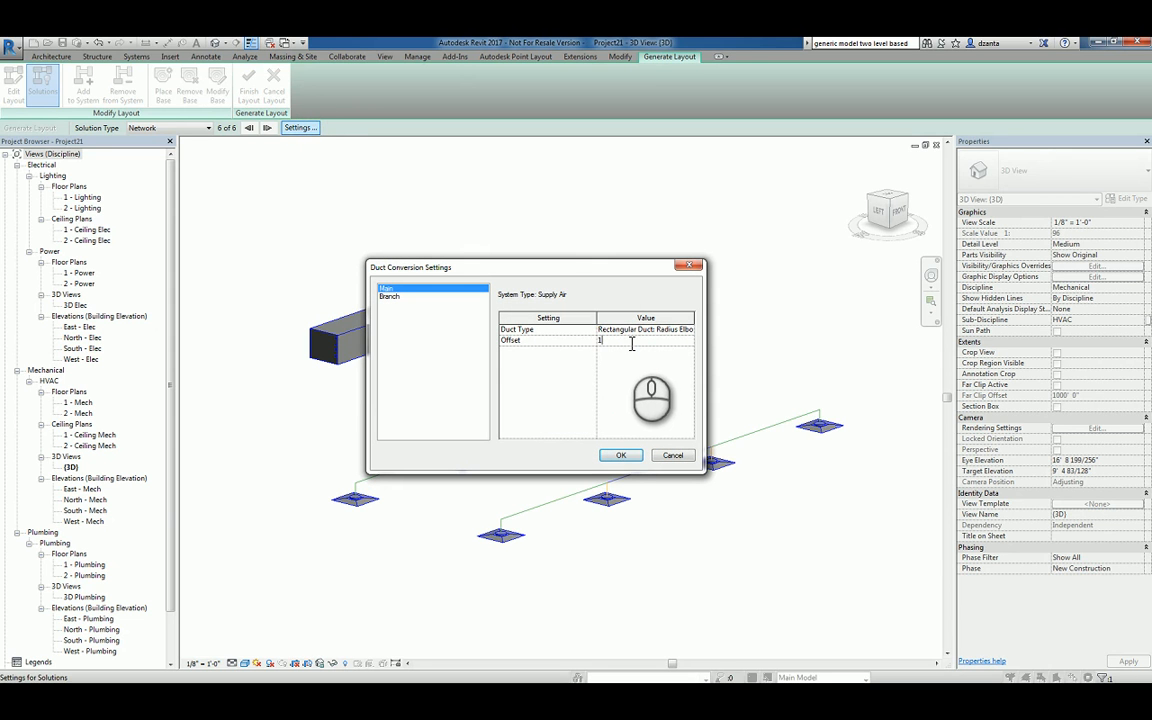
{"action": "left_click", "coordinate": [398, 298]}
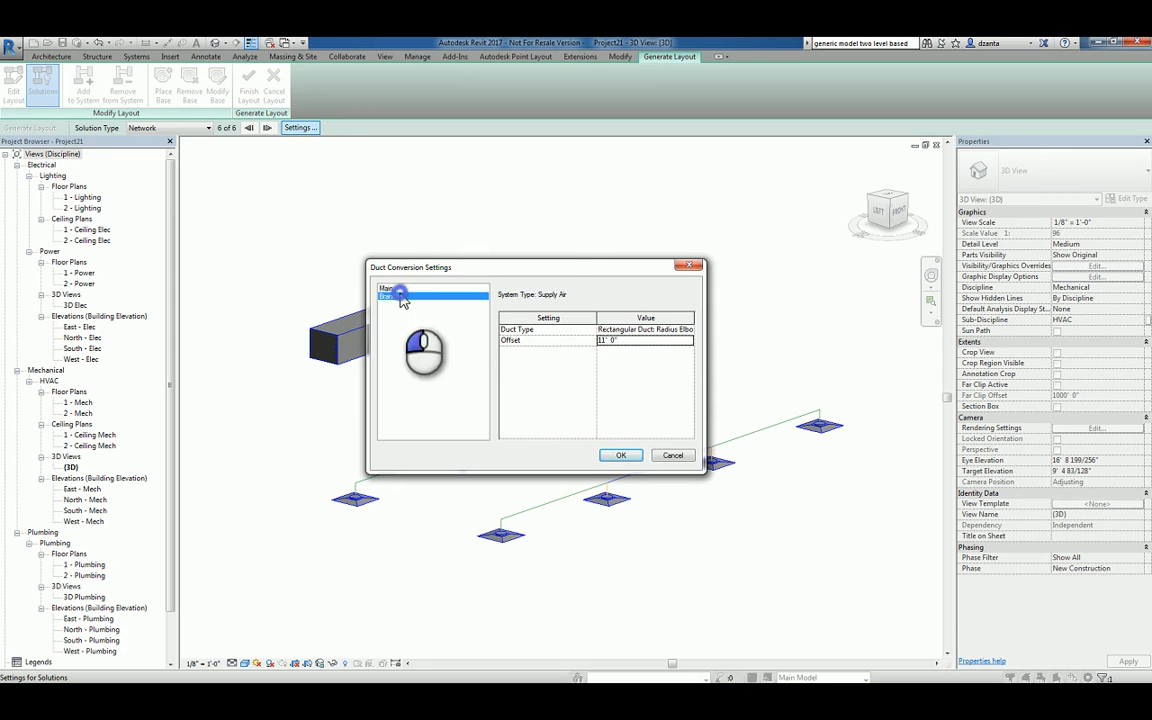
{"action": "left_click", "coordinate": [400, 296]}
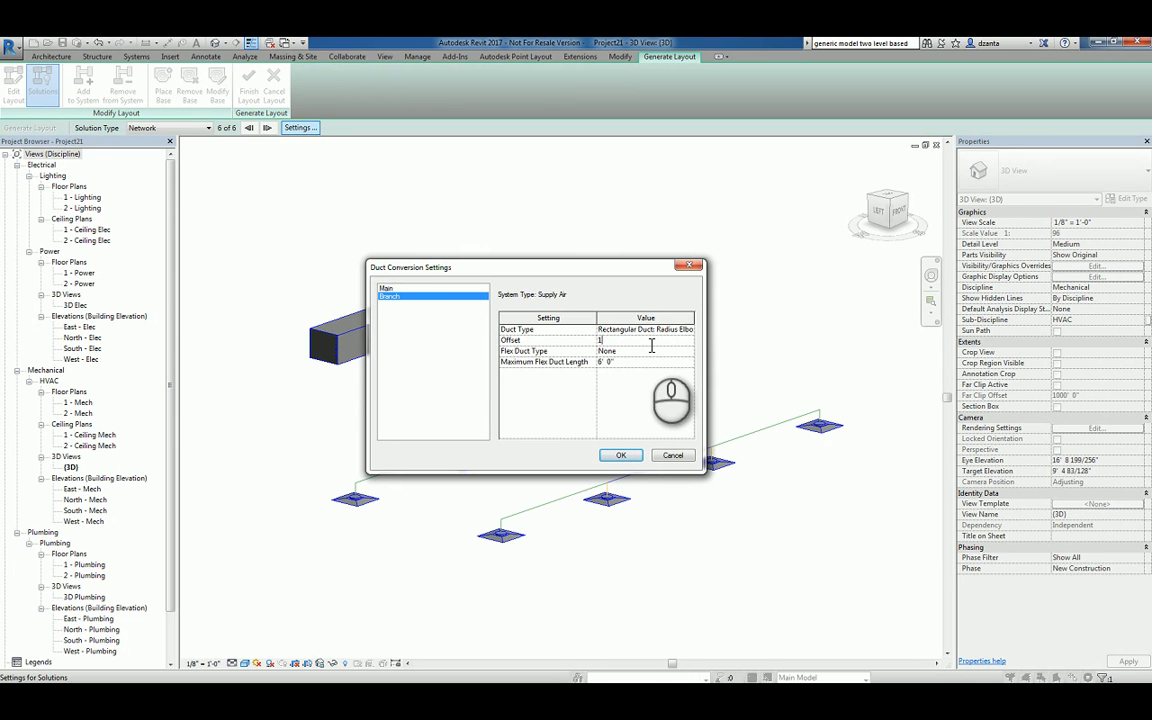
{"action": "left_click", "coordinate": [620, 456]}
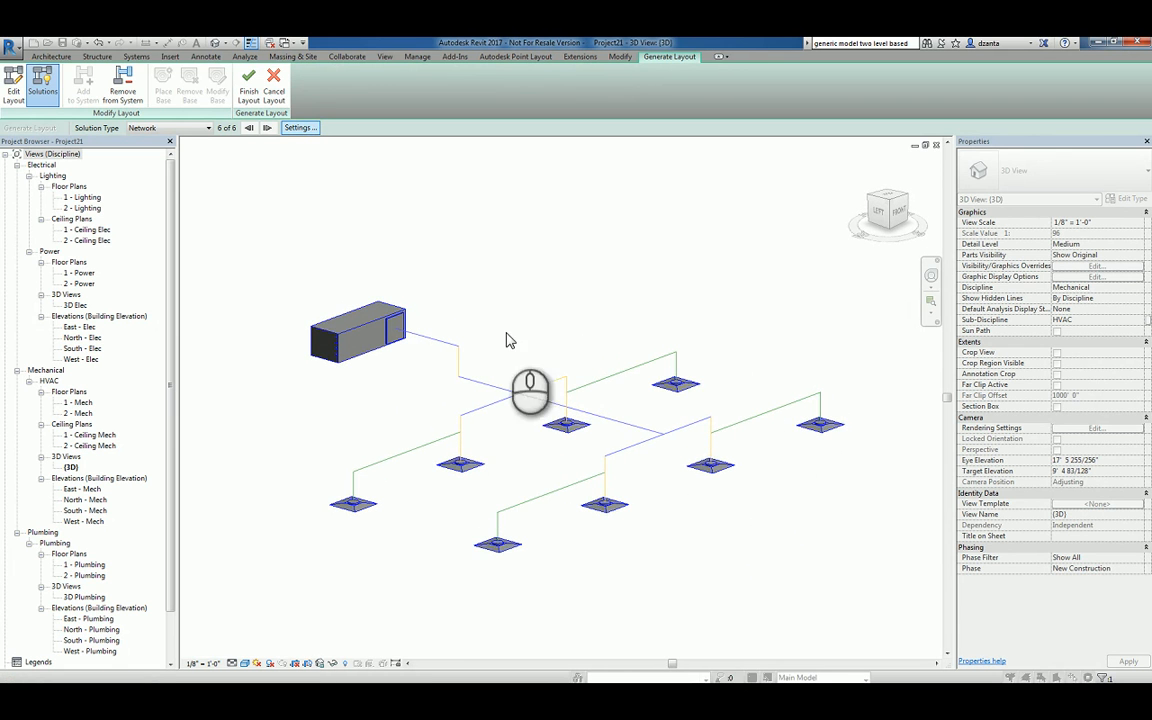
{"action": "mouse_move", "coordinate": [440, 344]}
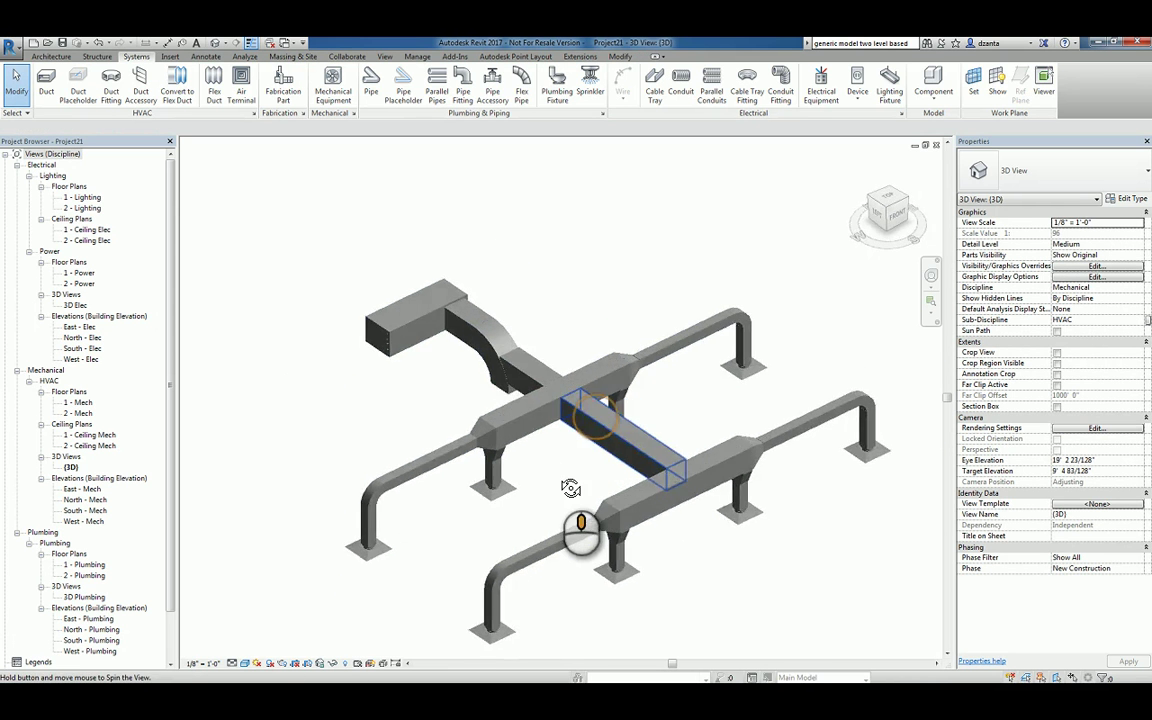
{"action": "left_click_drag", "start_coordinate": [570, 488], "coordinate": [456, 410]}
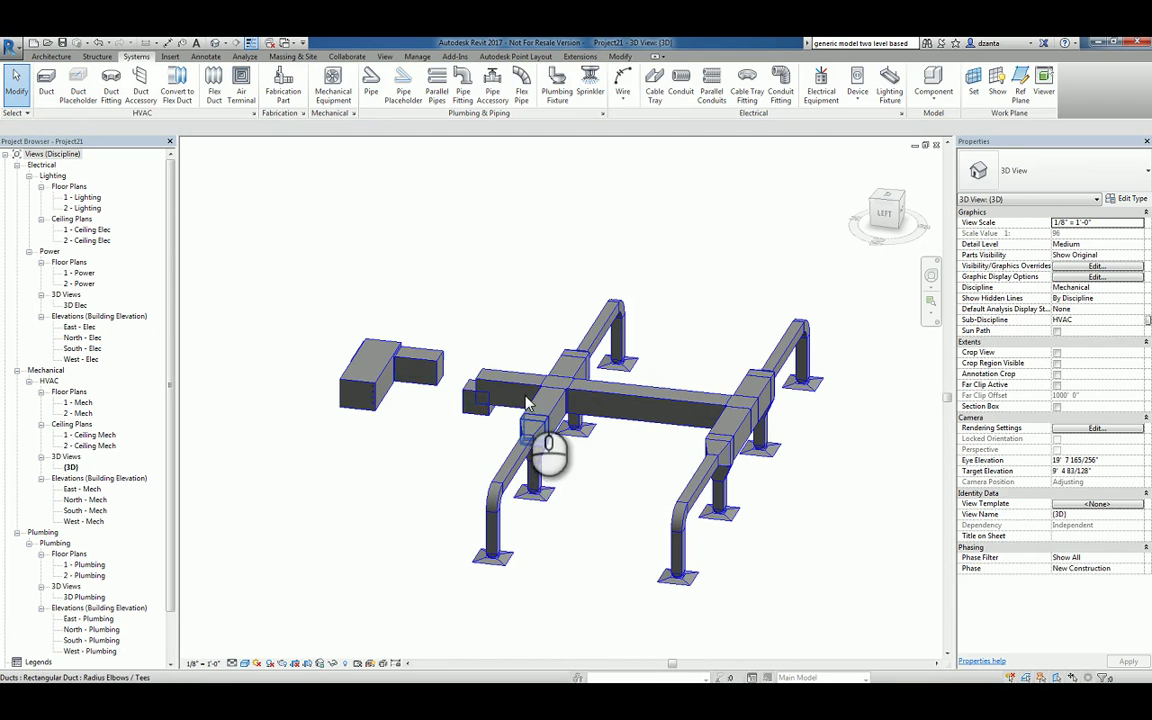
{"action": "left_click", "coordinate": [524, 402]}
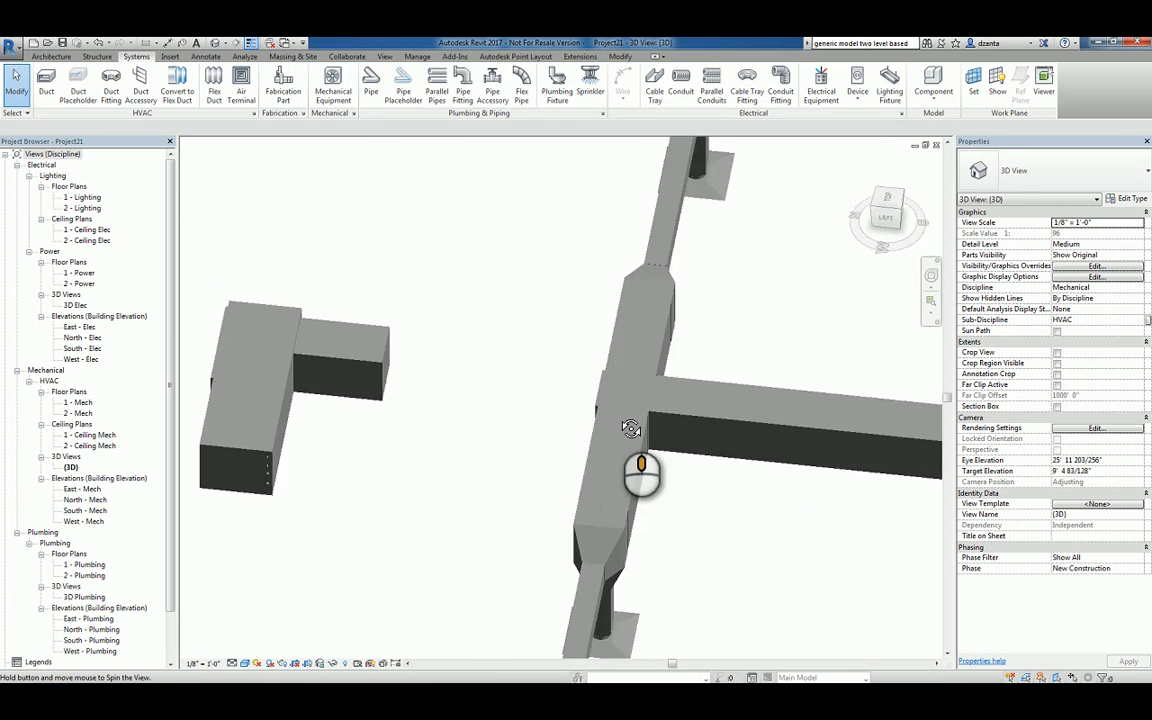
{"action": "left_click_drag", "start_coordinate": [632, 428], "coordinate": [616, 472]}
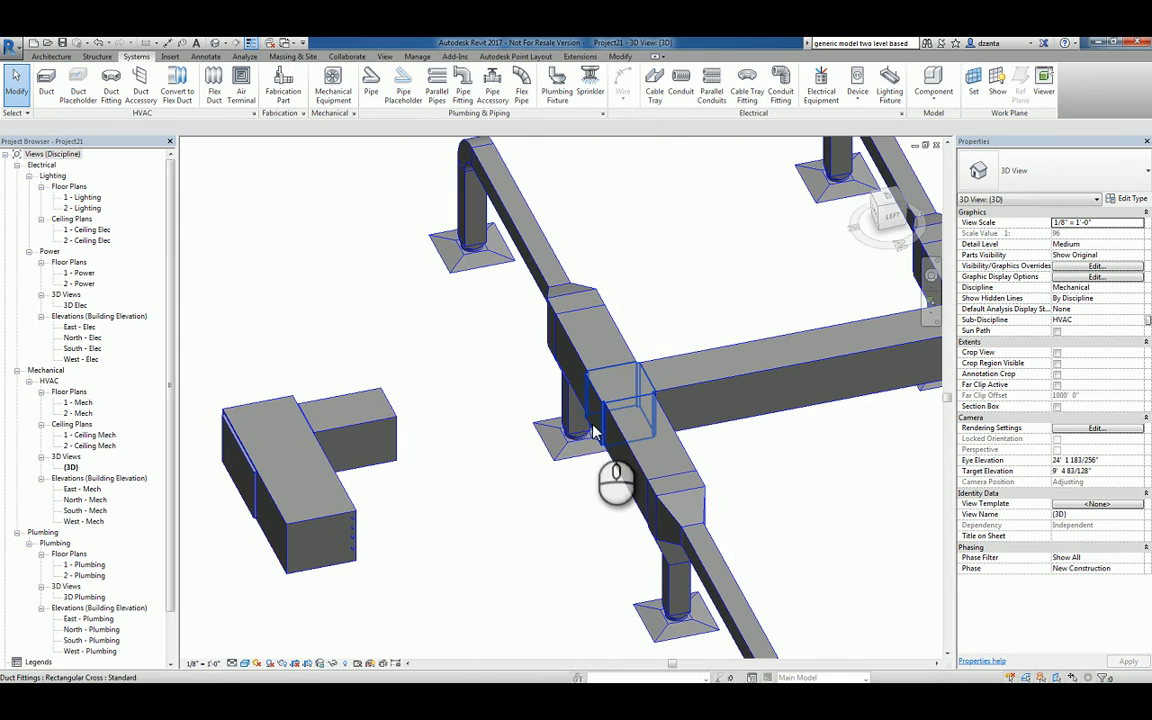
{"action": "right_click", "coordinate": [596, 414]}
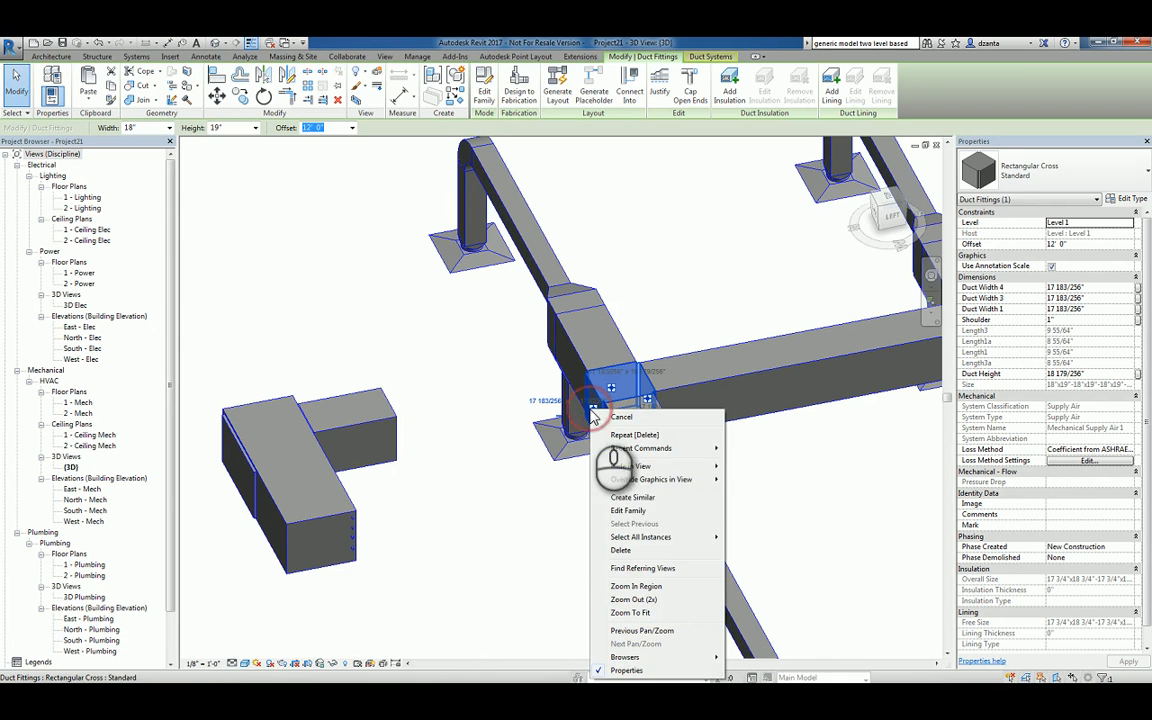
{"action": "left_click", "coordinate": [620, 416]}
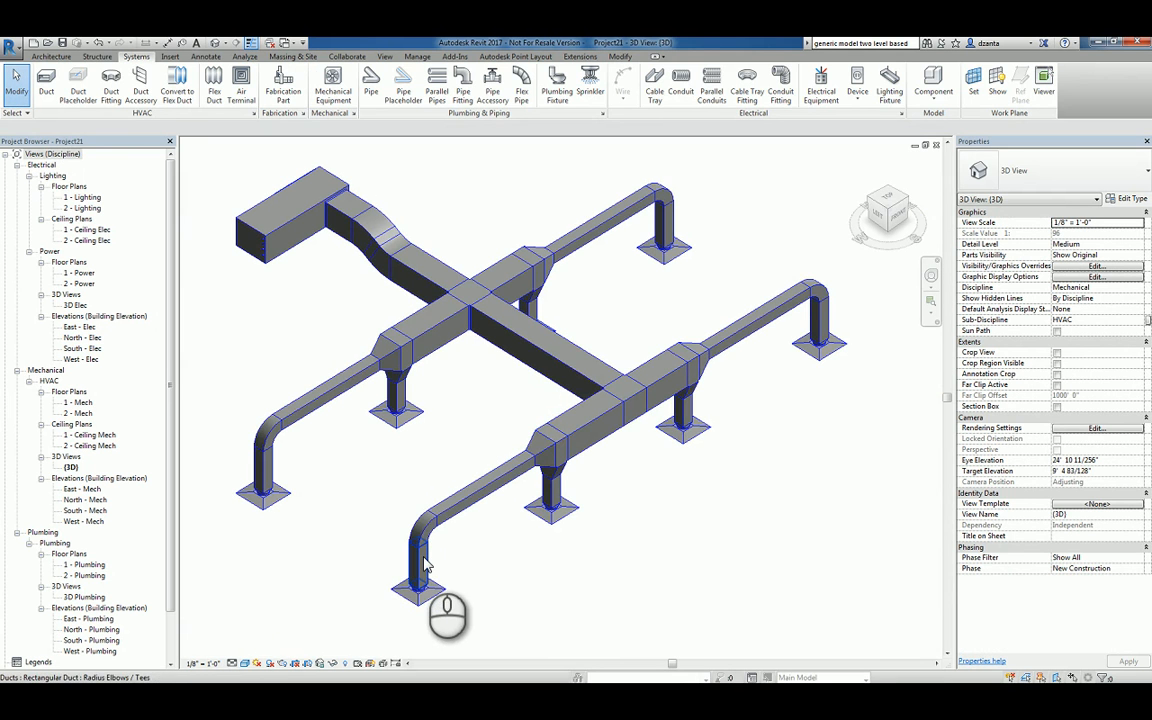
Run Duct/Pipe Sizing on the whole supply network with the default constraints
{"action": "left_click", "coordinate": [424, 562]}
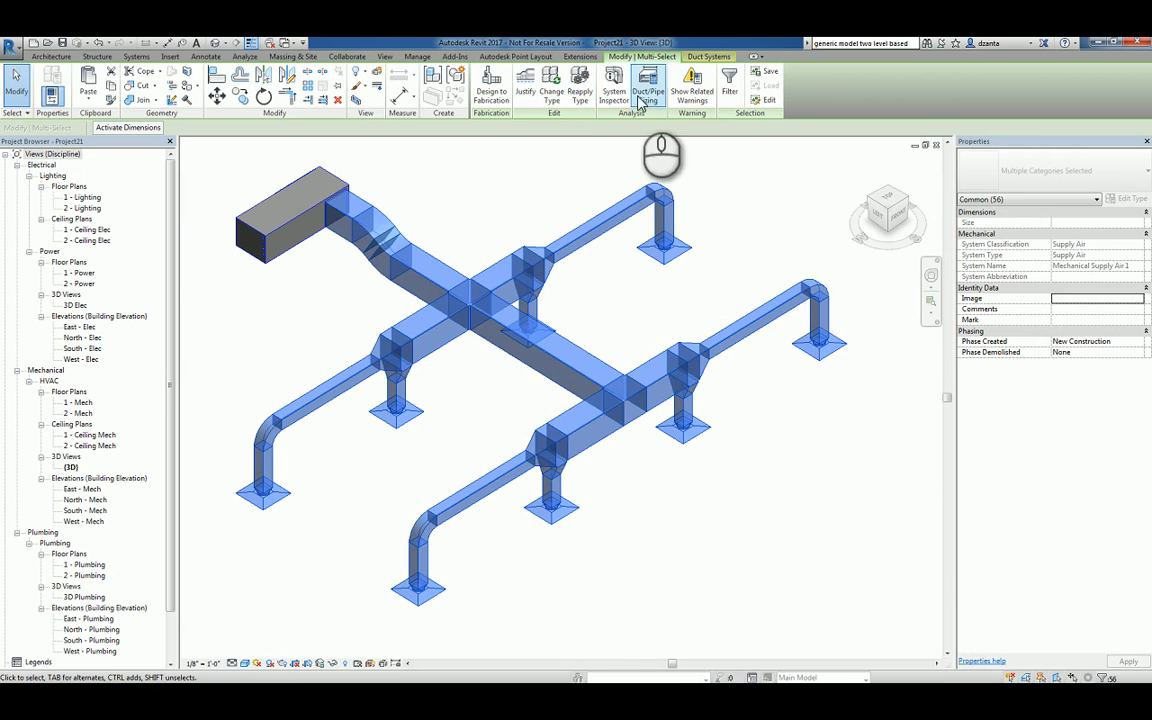
{"action": "left_click", "coordinate": [644, 84]}
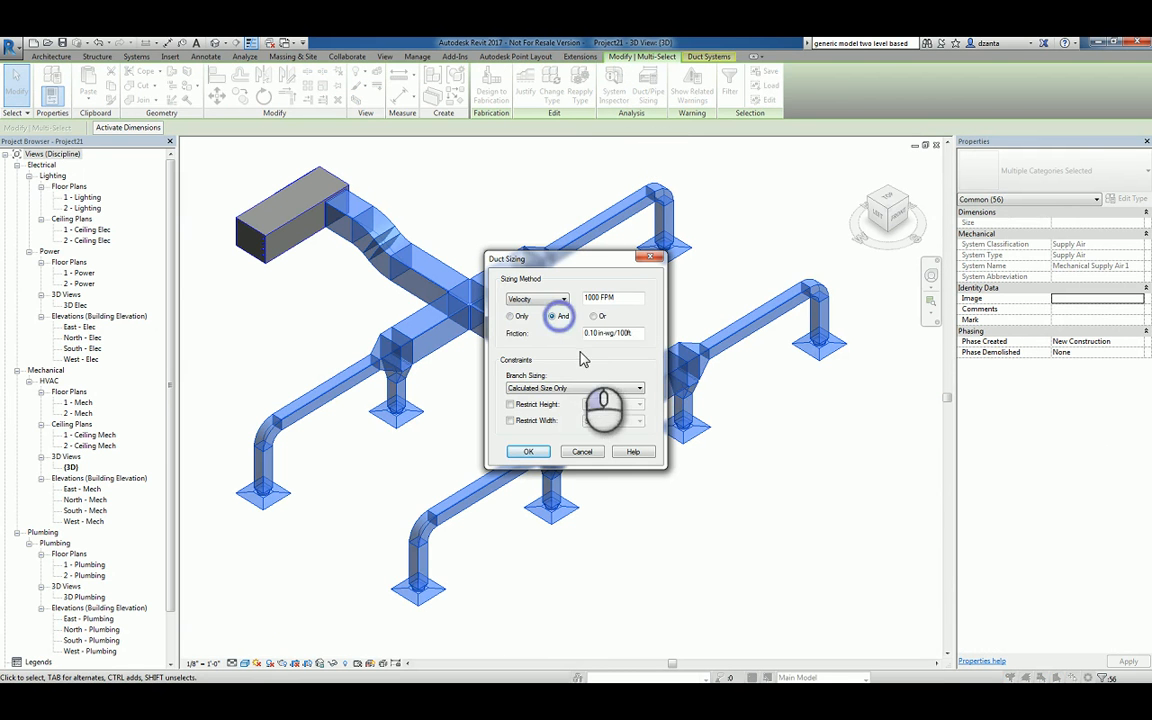
{"action": "left_click", "coordinate": [528, 452]}
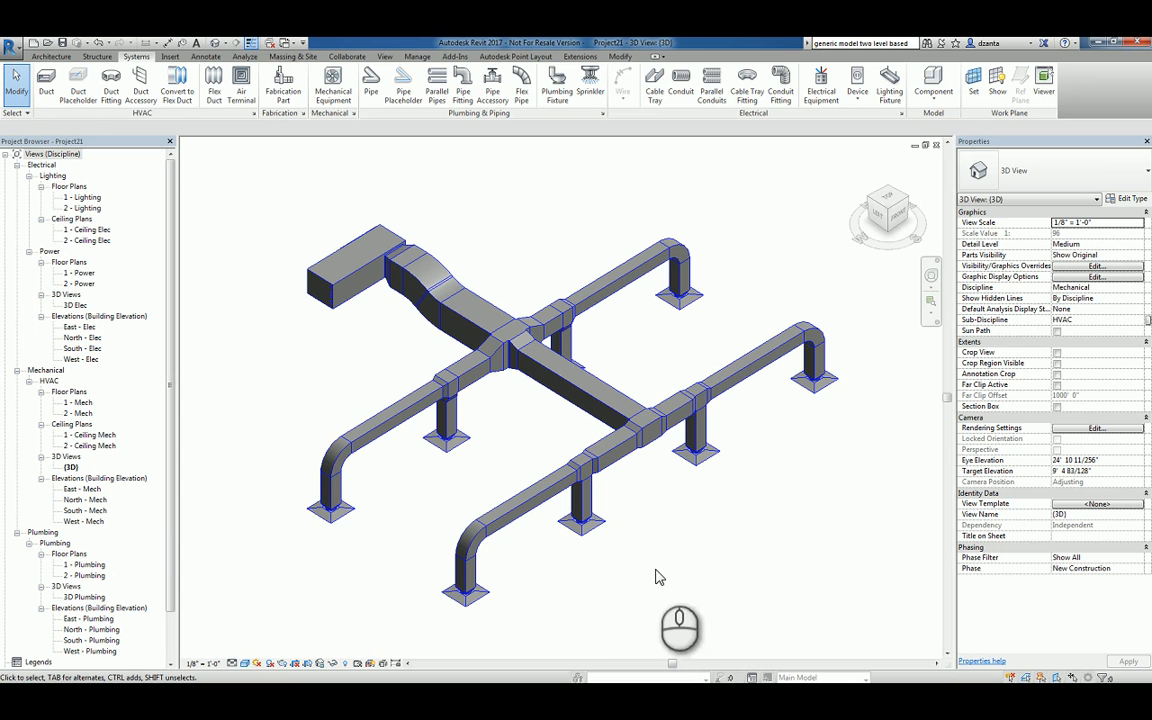
{"action": "mouse_move", "coordinate": [452, 668]}
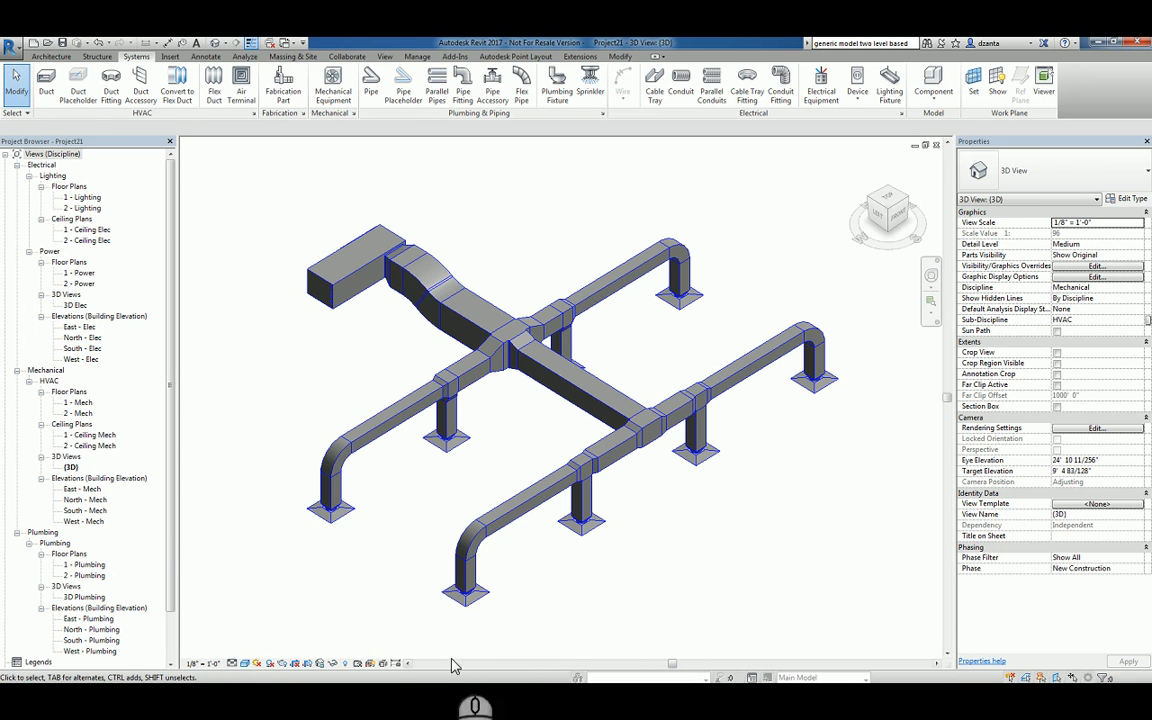
{"action": "left_click", "coordinate": [464, 590]}
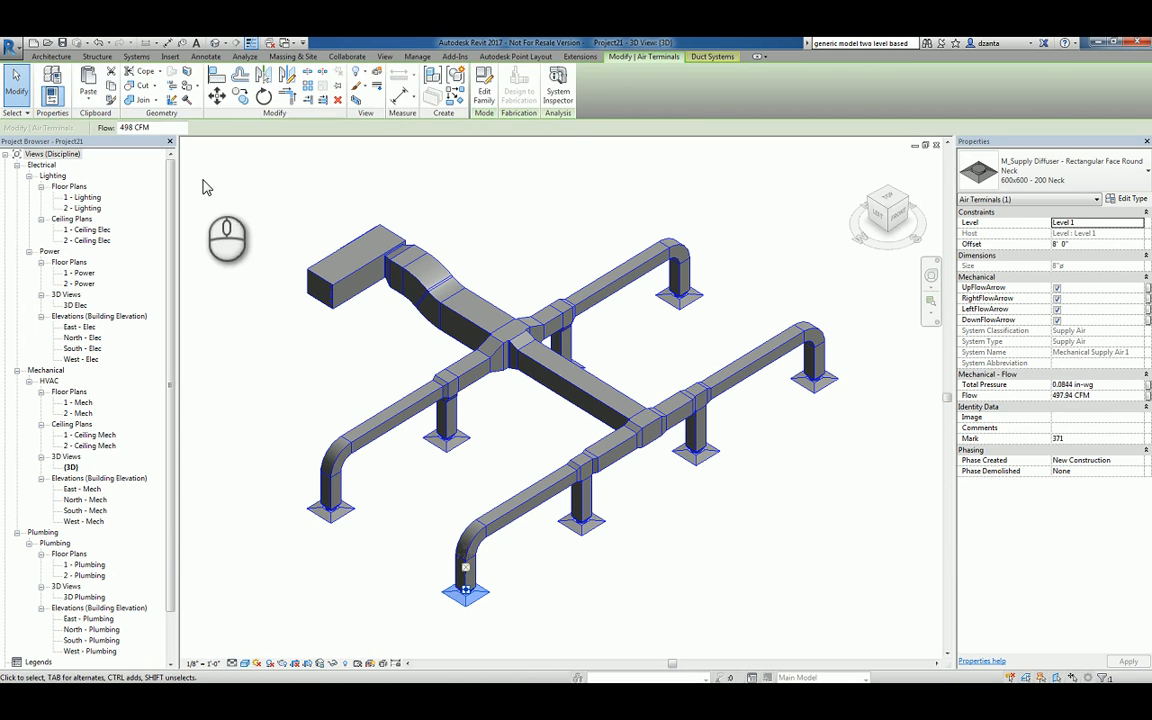
{"action": "left_click", "coordinate": [124, 58]}
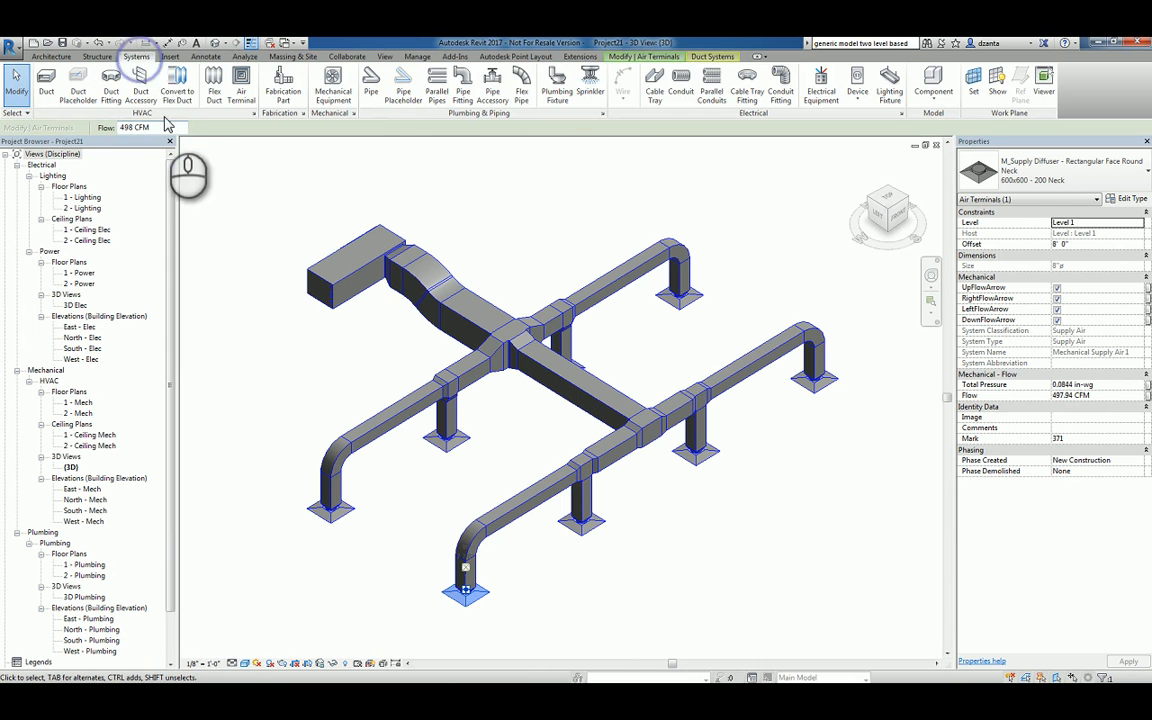